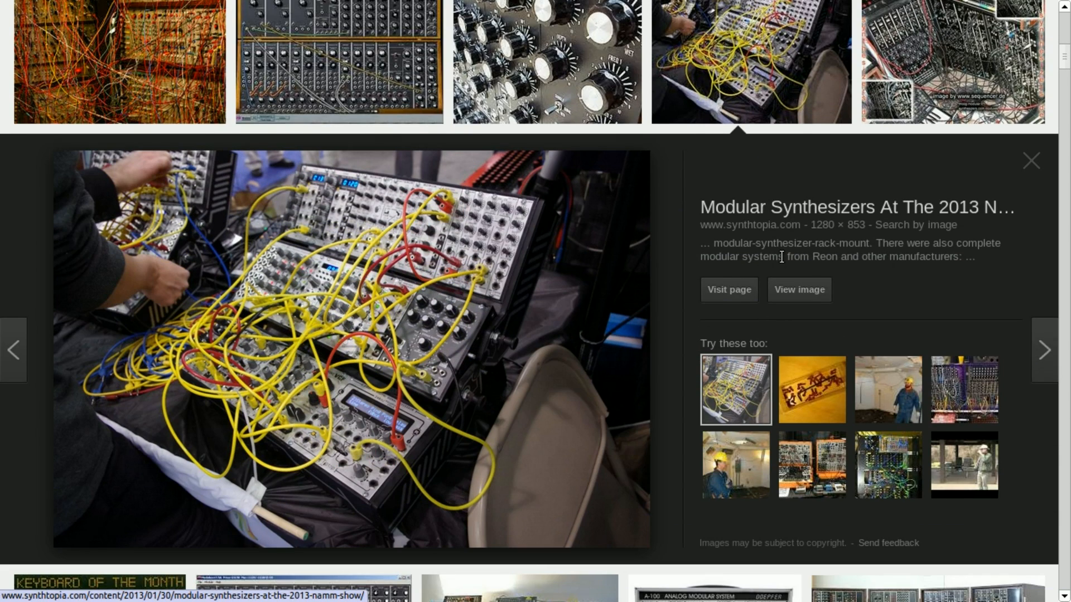
pyautogui.moveTo(780, 258)
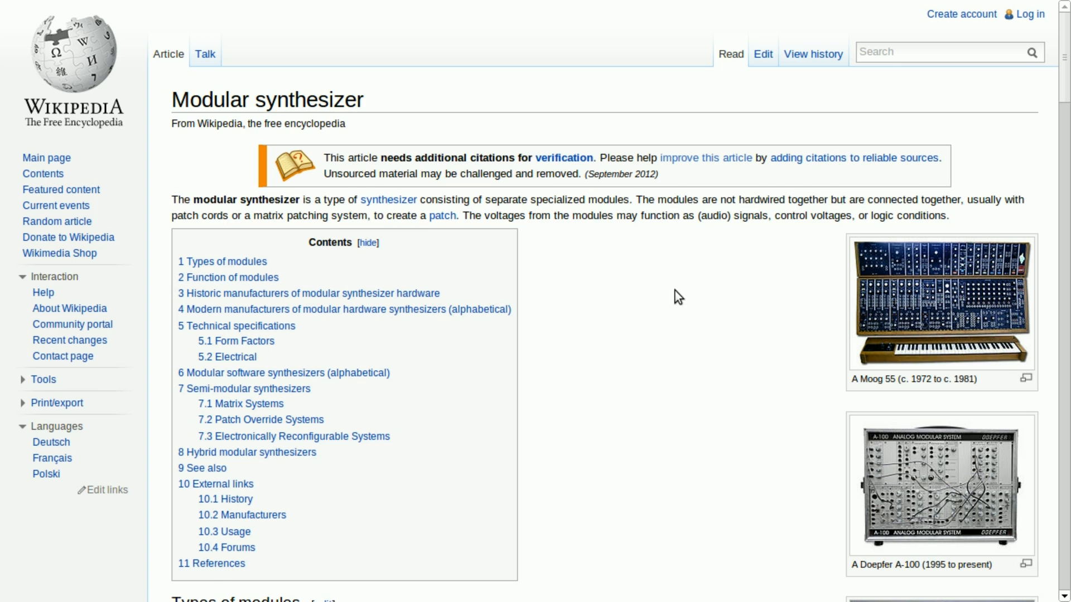
# Step: Maximize the Ingen window and add Audio Out 1 and Audio Out 2 via Output > Audio
pyautogui.scroll(-3)
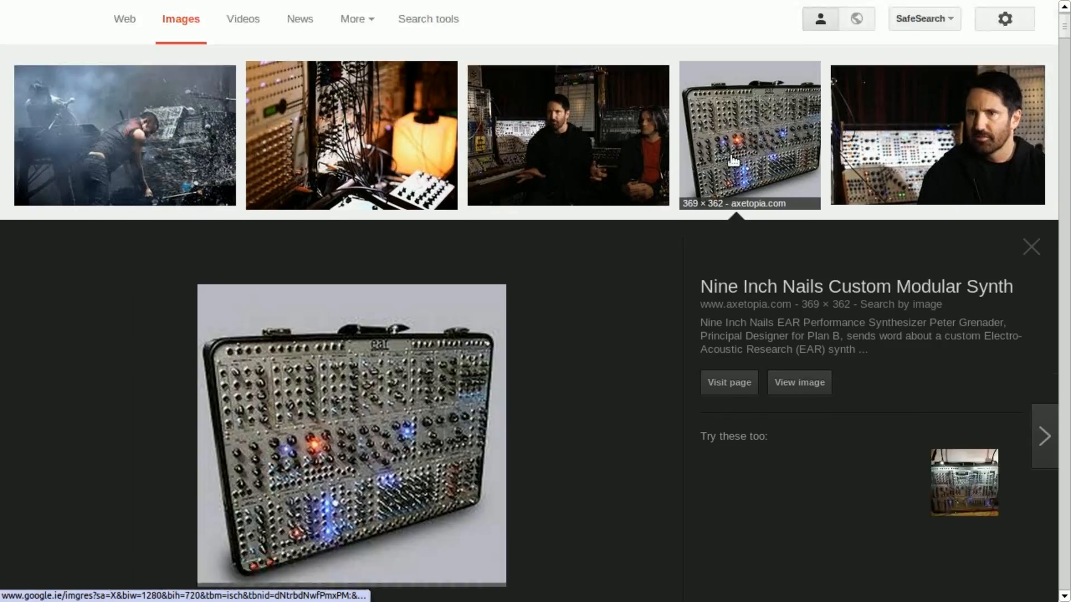
pyautogui.scroll(-3)
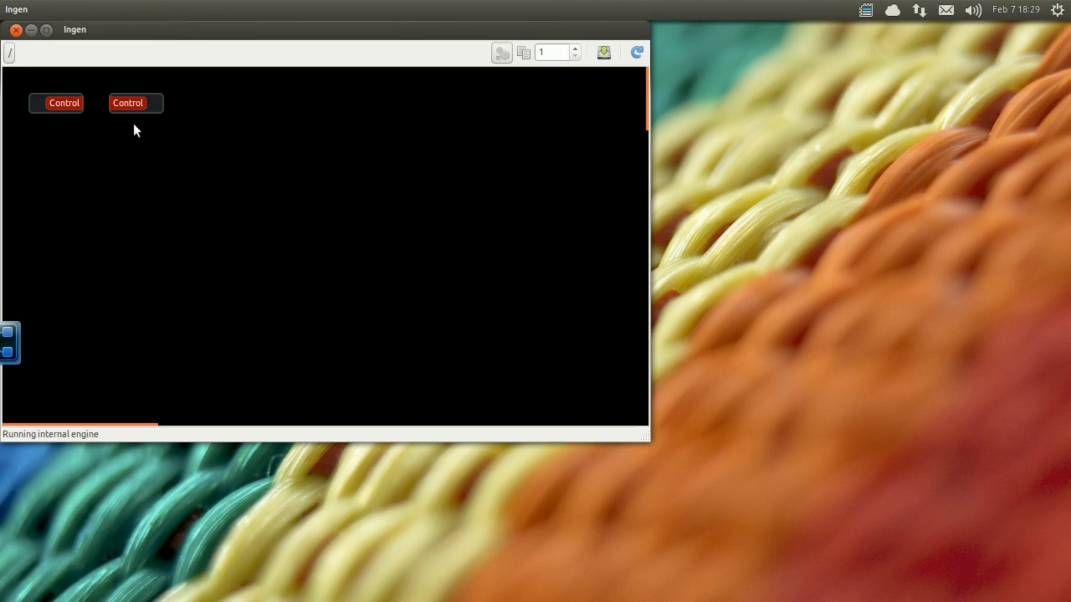
pyautogui.click(45, 29)
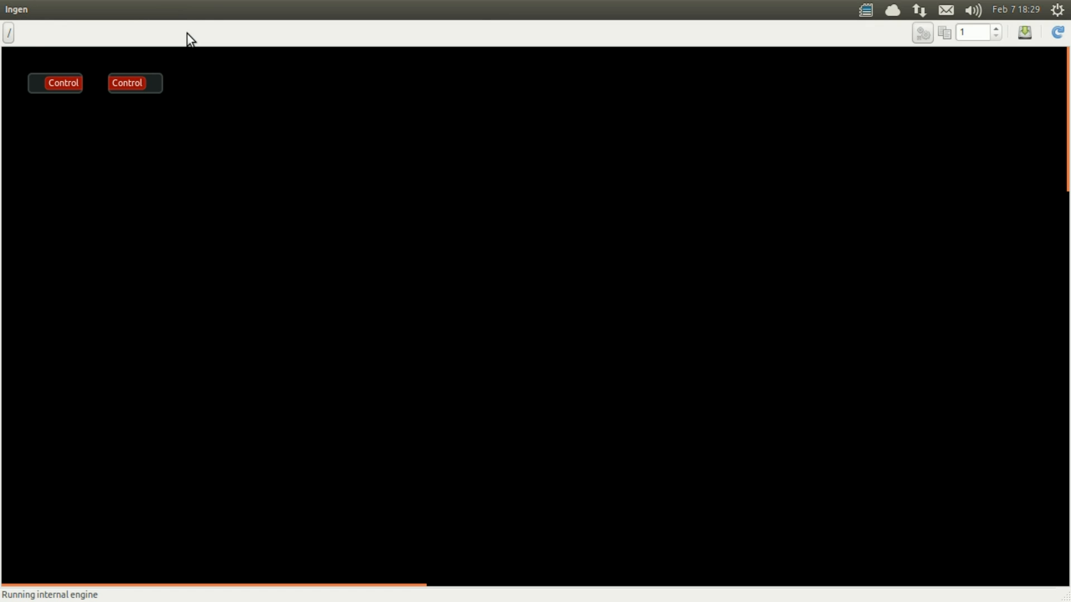
pyautogui.rightClick(497, 280)
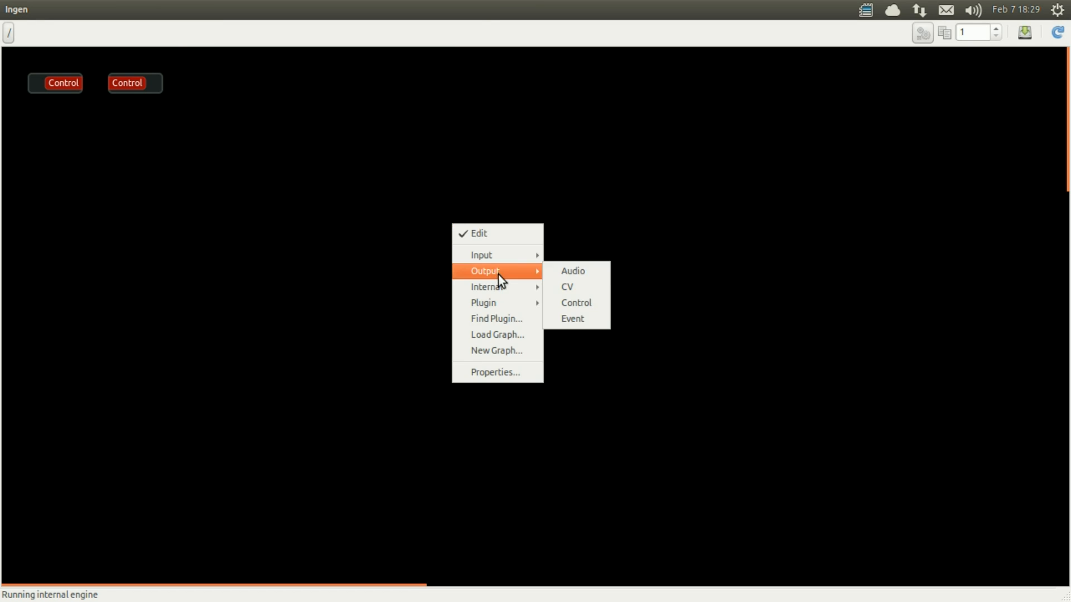
pyautogui.click(572, 270)
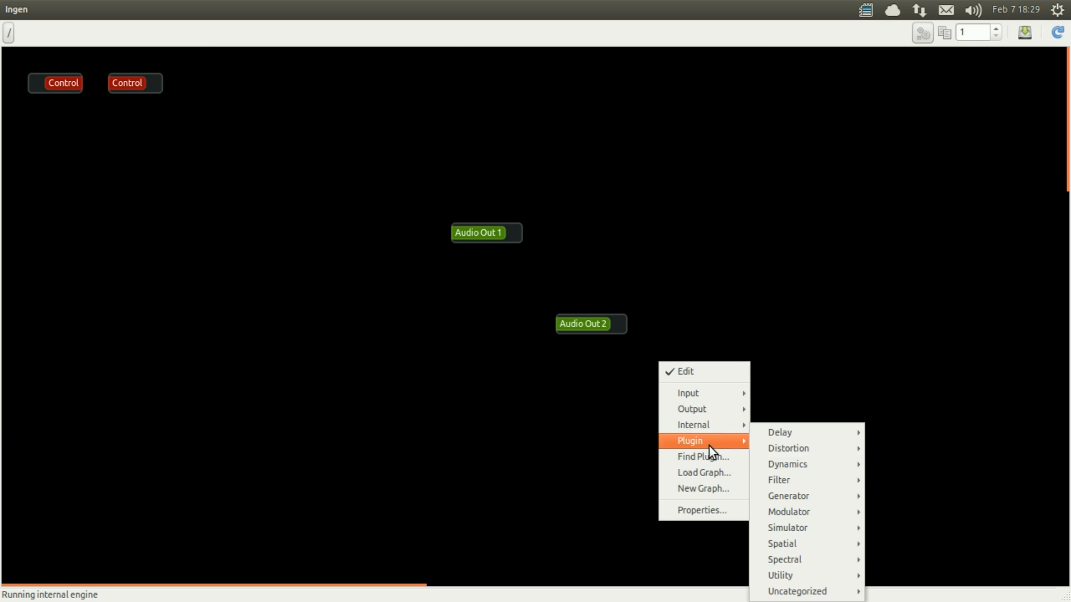
# Step: Add a Fast Lookahead limiter from Find Plugin and place it at the upper left
pyautogui.click(703, 457)
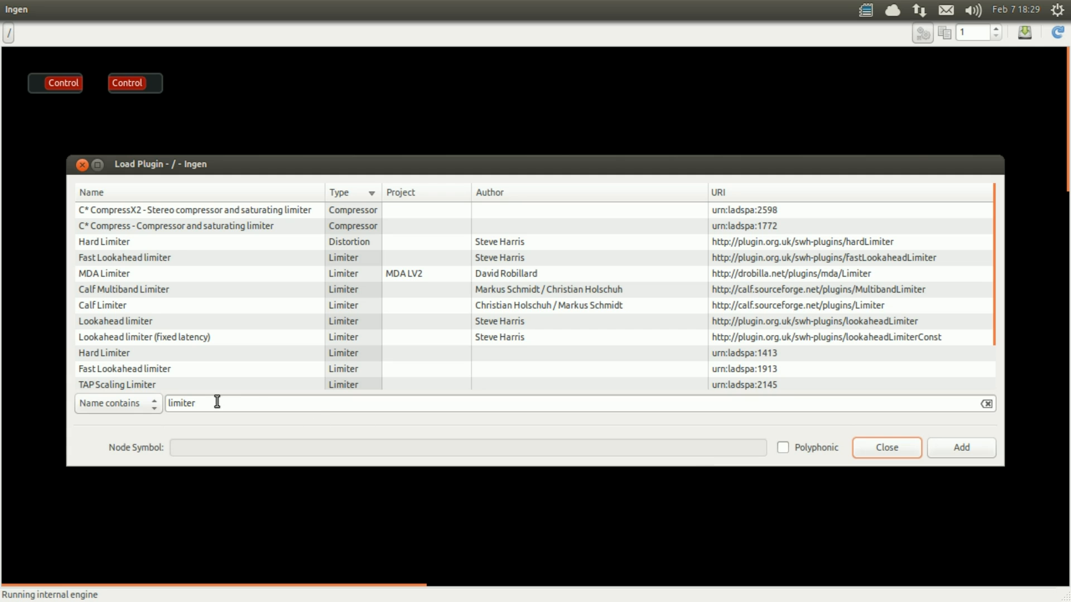
pyautogui.moveTo(187, 275)
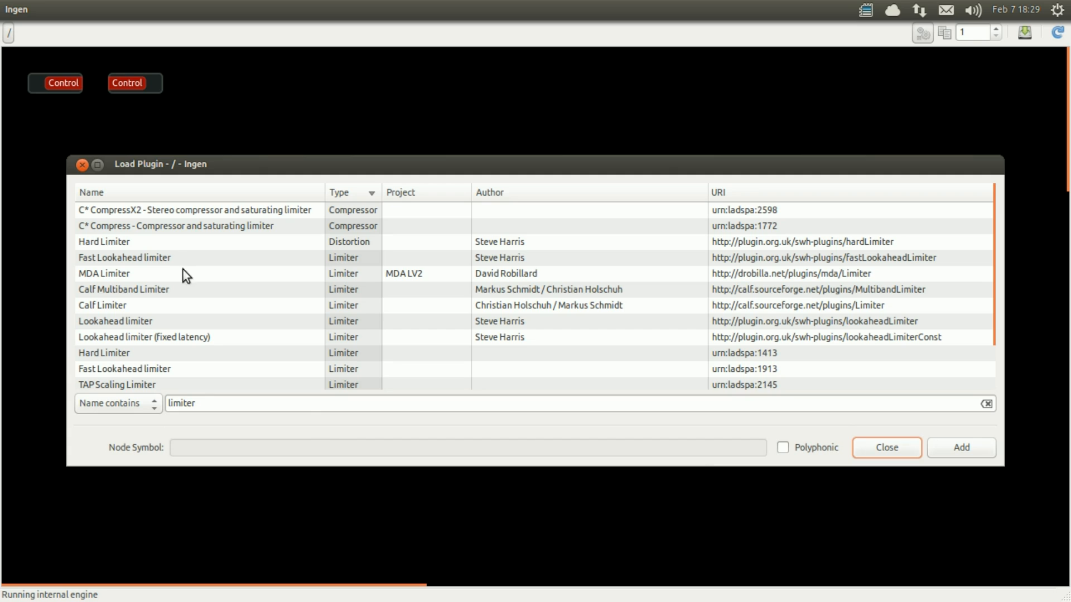
pyautogui.moveTo(183, 266)
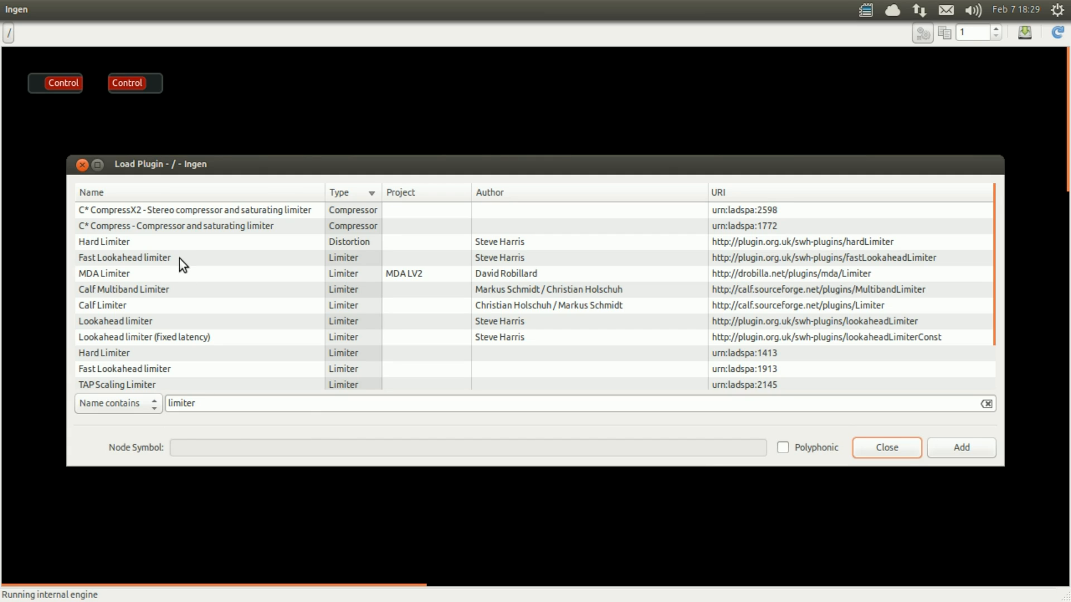
pyautogui.click(124, 257)
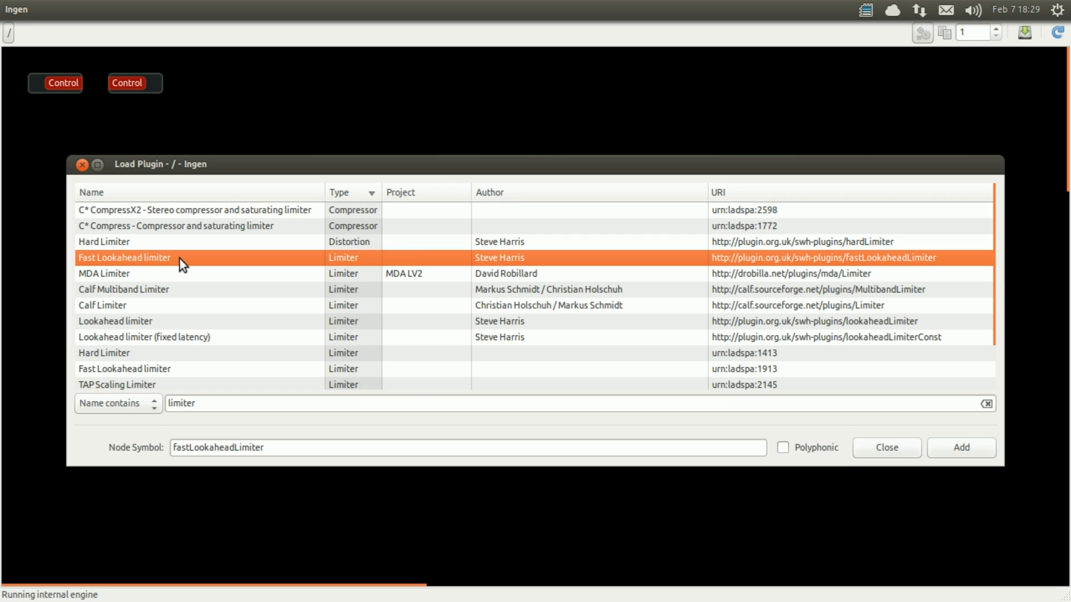
pyautogui.click(959, 447)
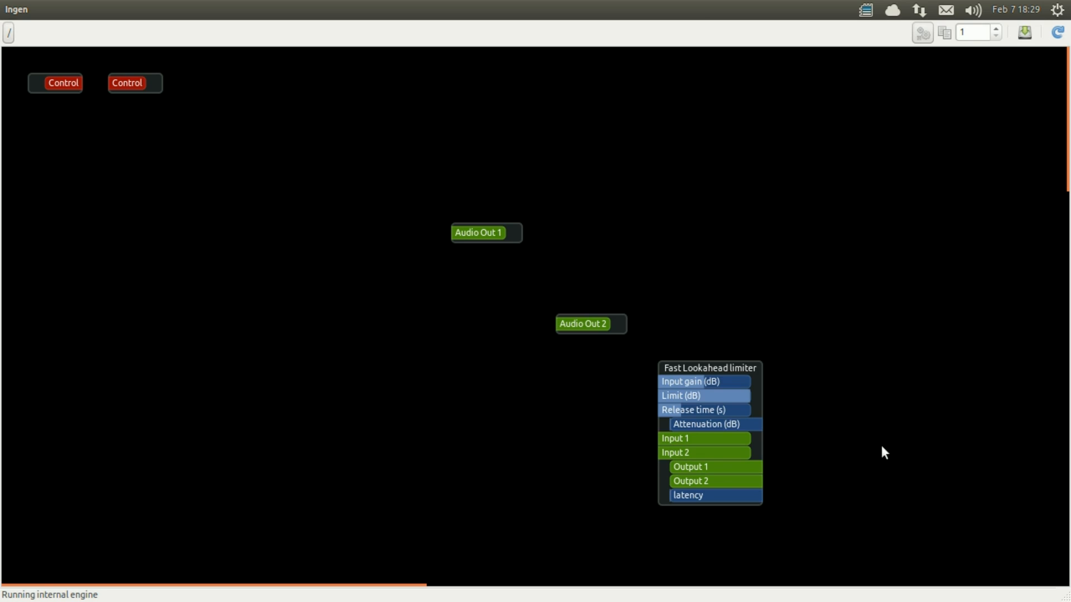
pyautogui.moveTo(710, 366); pyautogui.dragTo(293, 158)
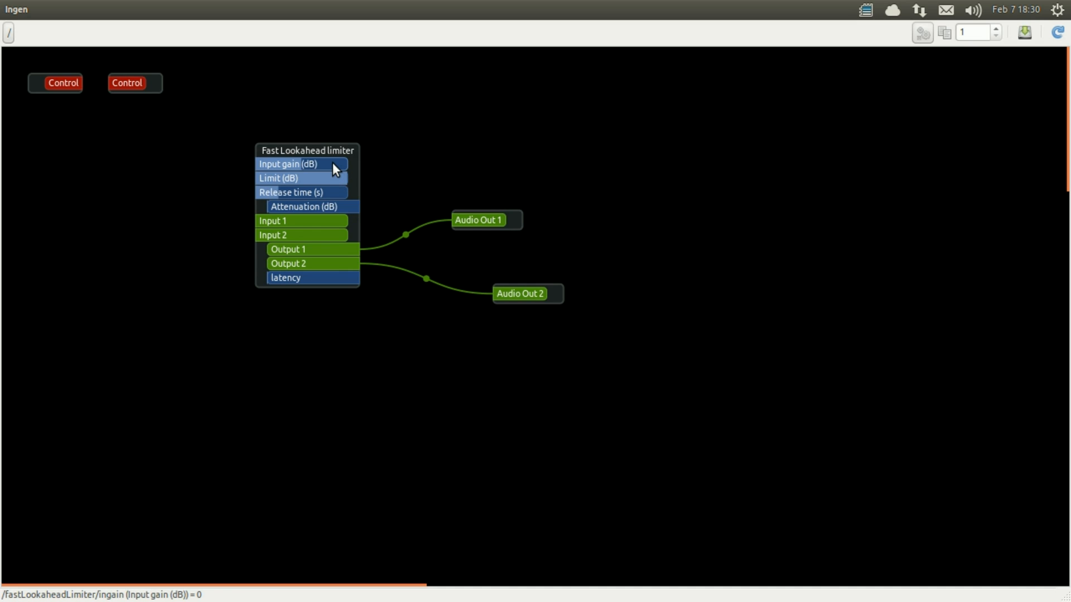
# Step: Tweak a limiter level slider, then add an internal Note module placed left of the limiter
pyautogui.moveTo(334, 168); pyautogui.dragTo(299, 169)
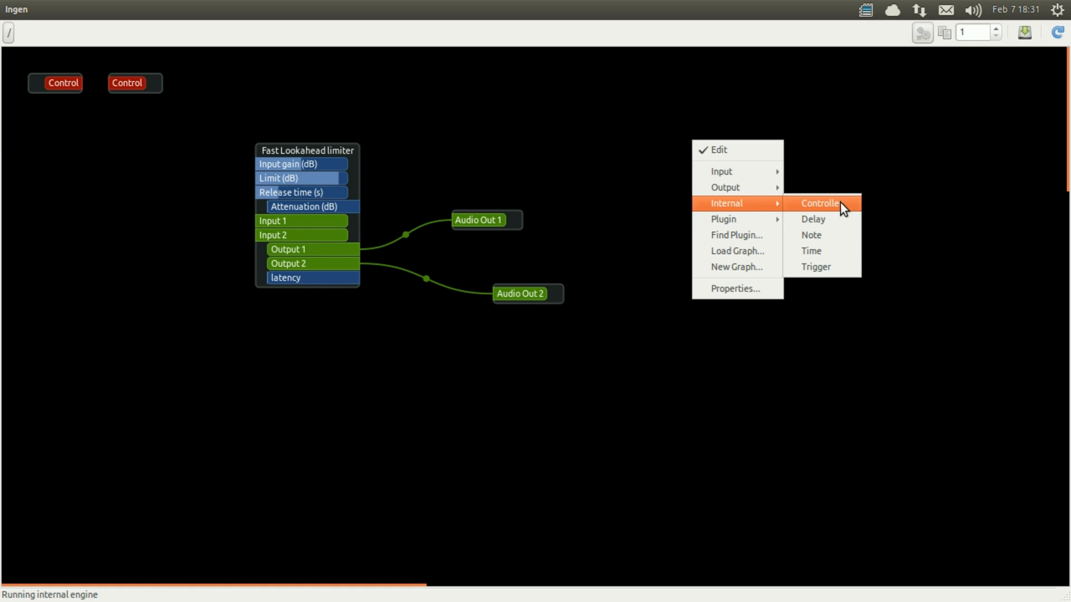
pyautogui.moveTo(811, 236)
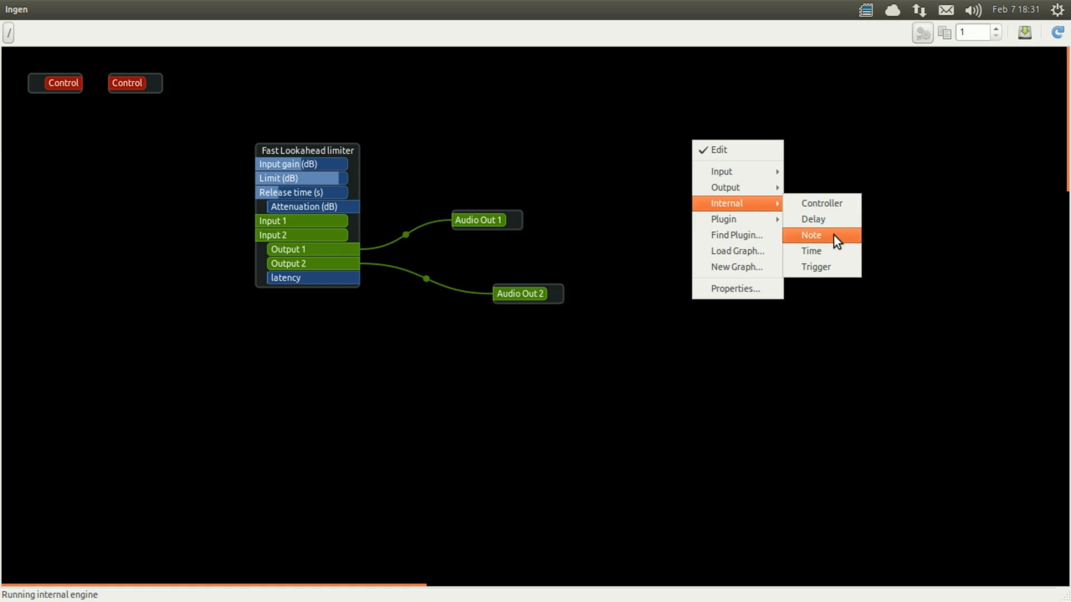
pyautogui.click(811, 236)
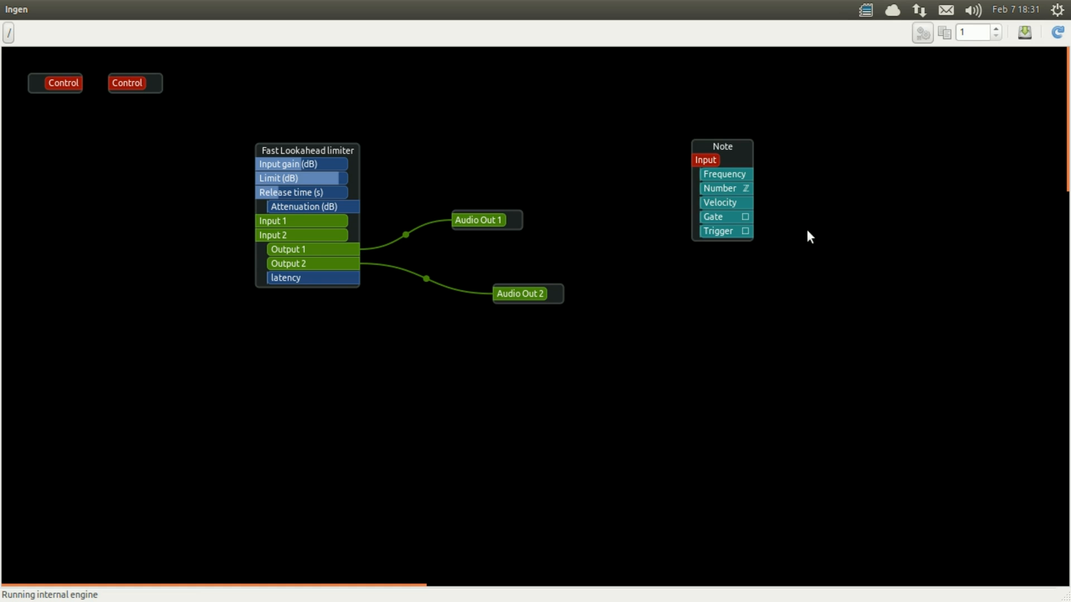
pyautogui.moveTo(722, 146); pyautogui.dragTo(109, 170)
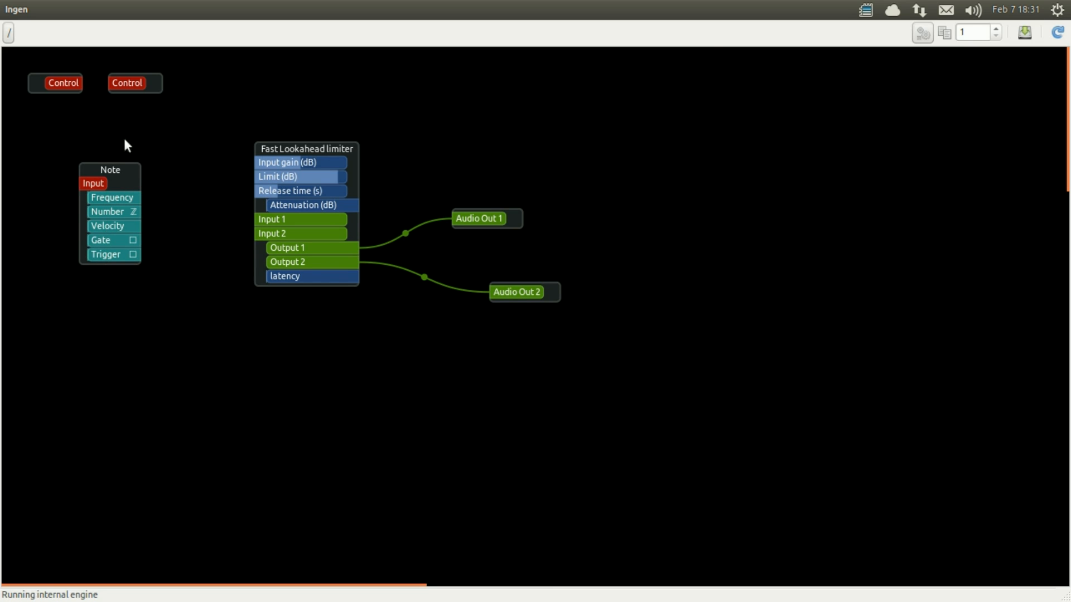
pyautogui.moveTo(94, 183)
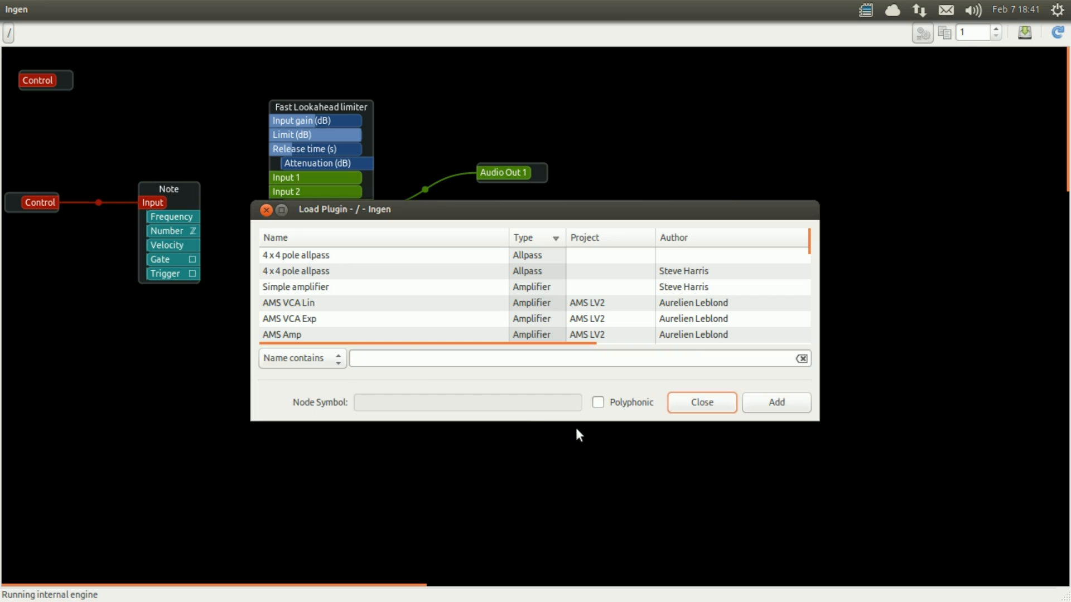
# Step: Add a Hz to VC converter by filtering plugins for 'hz'
pyautogui.click(577, 358)
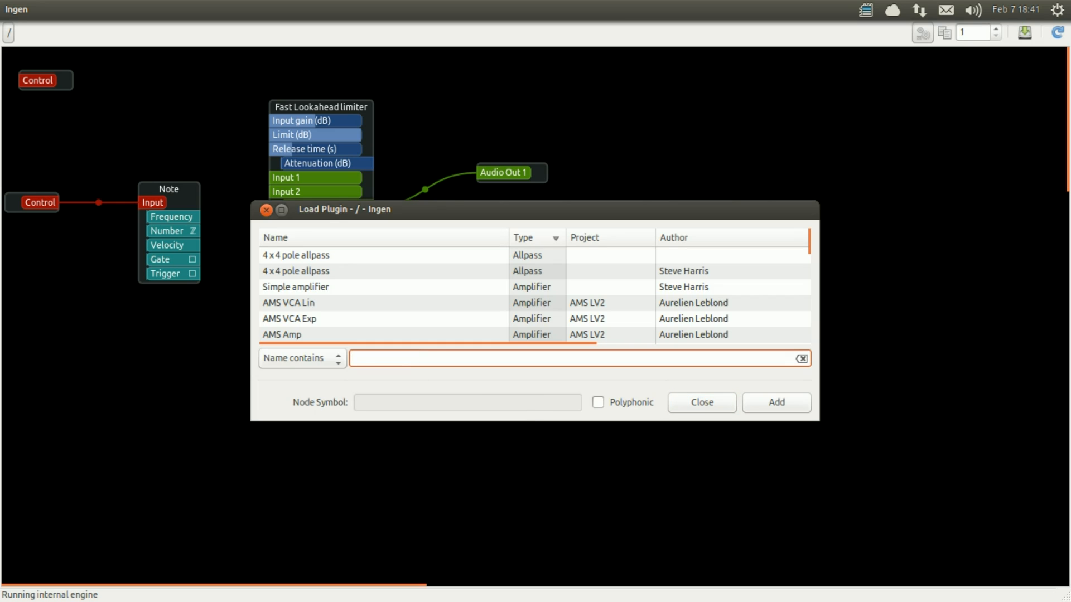
pyautogui.write('hz')
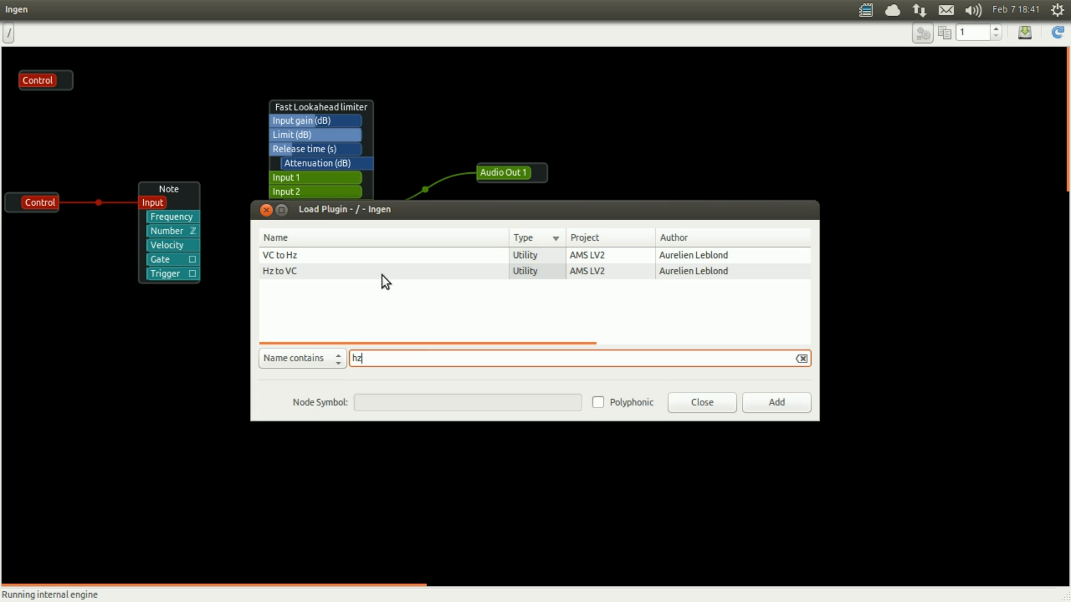
pyautogui.click(279, 271)
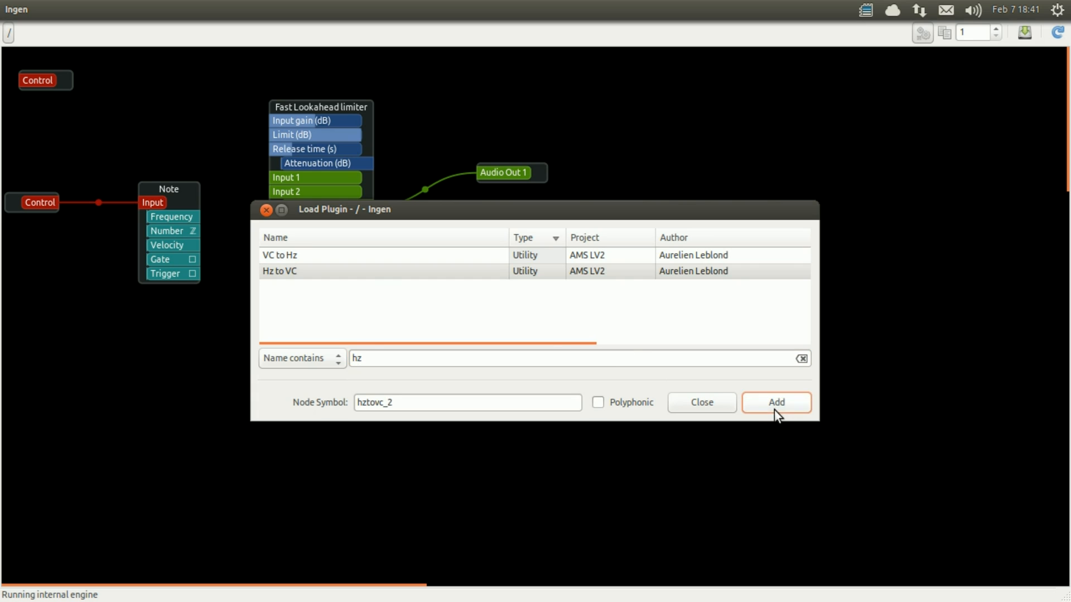
pyautogui.click(775, 403)
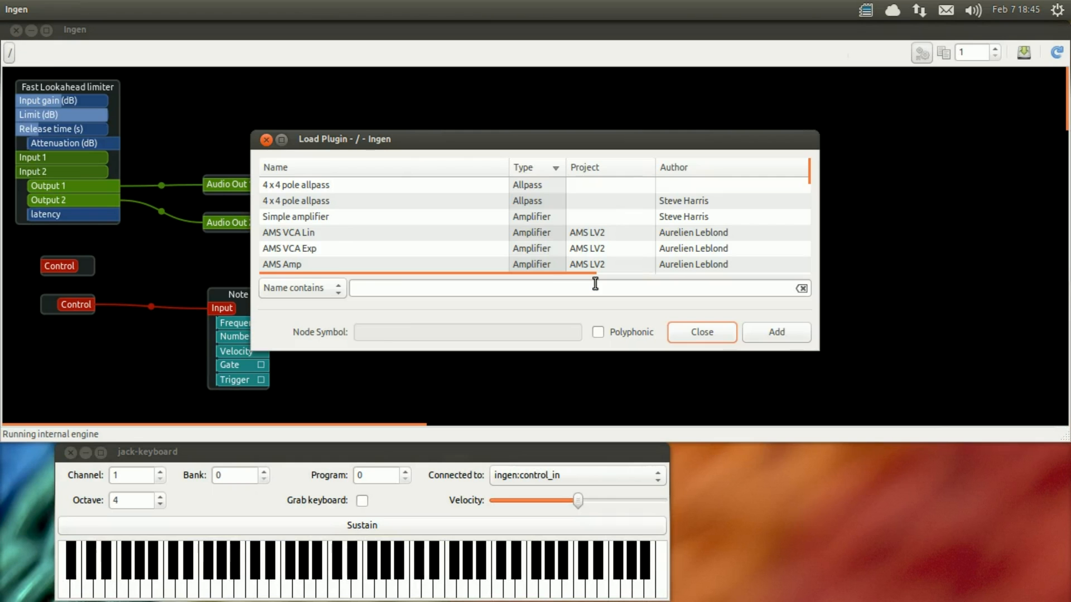
# Step: Add an AMS VCO3 oscillator by filtering plugins for 'vco3'
pyautogui.write('vco3')
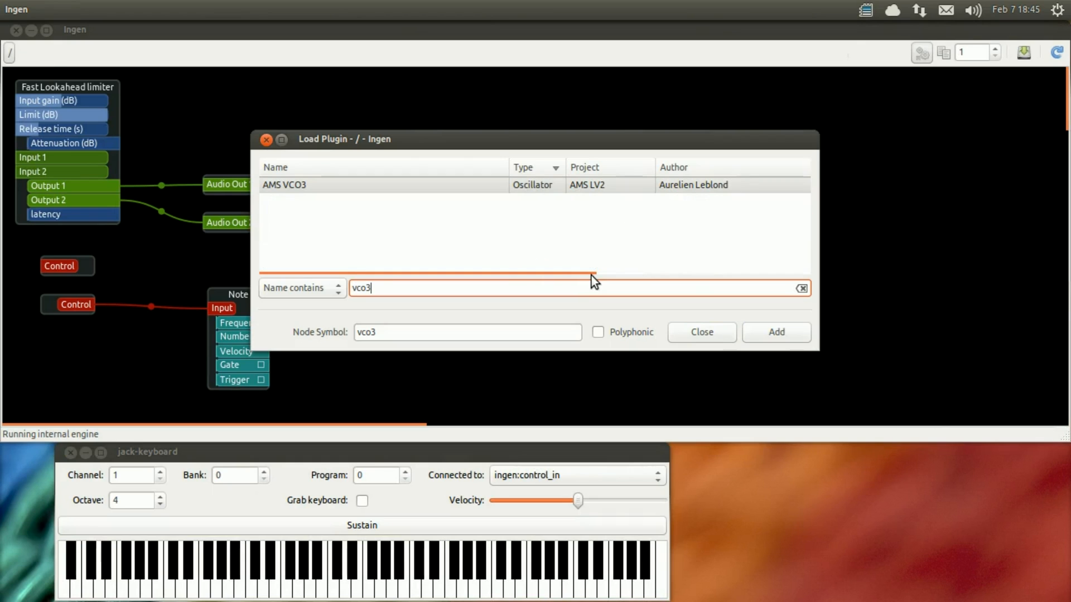
pyautogui.click(775, 333)
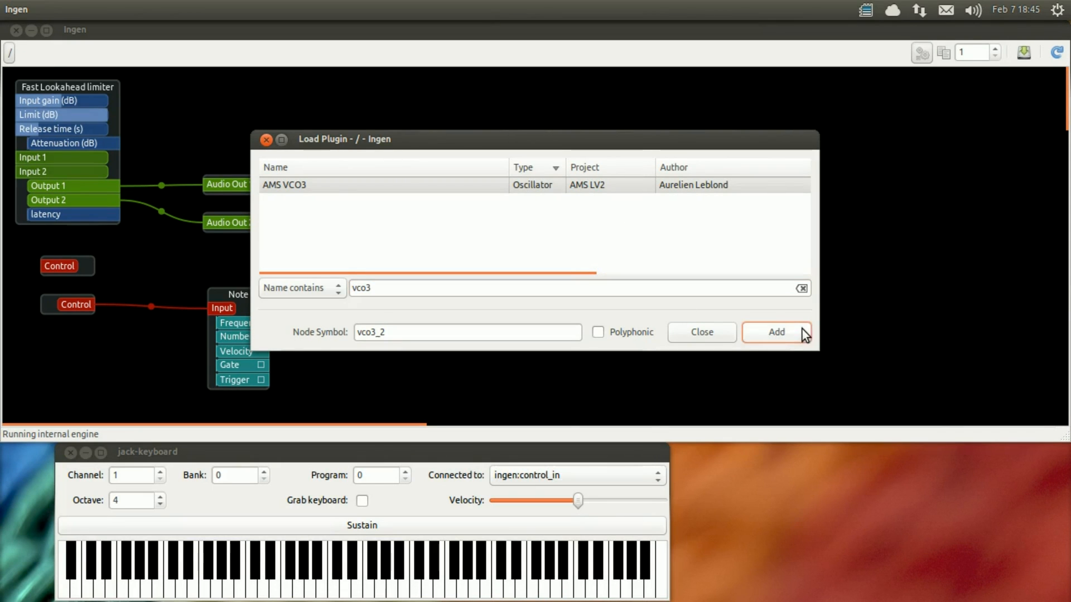
pyautogui.click(776, 332)
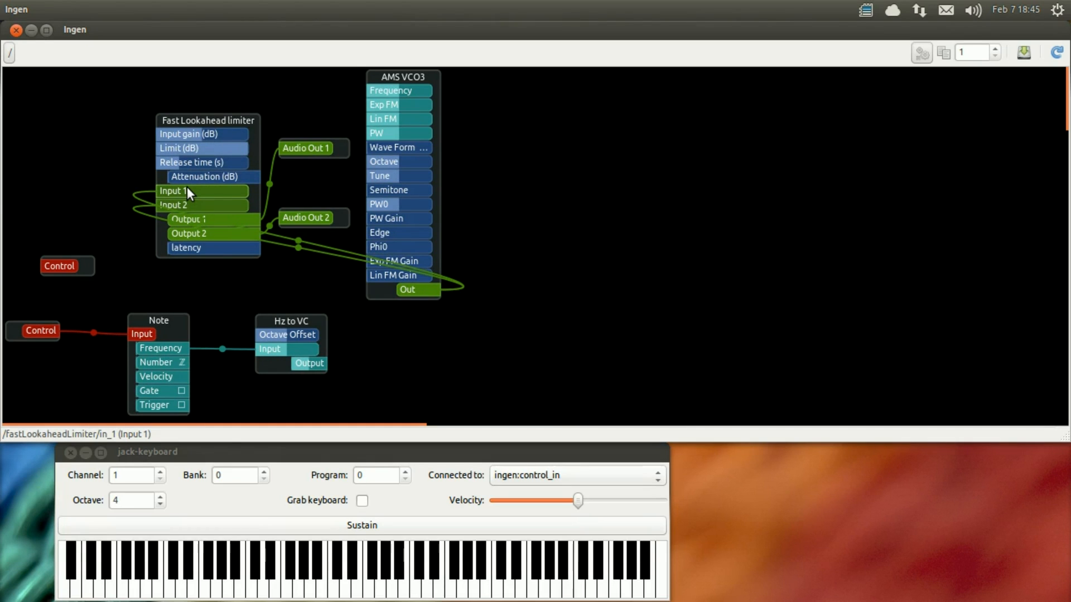
pyautogui.moveTo(209, 177)
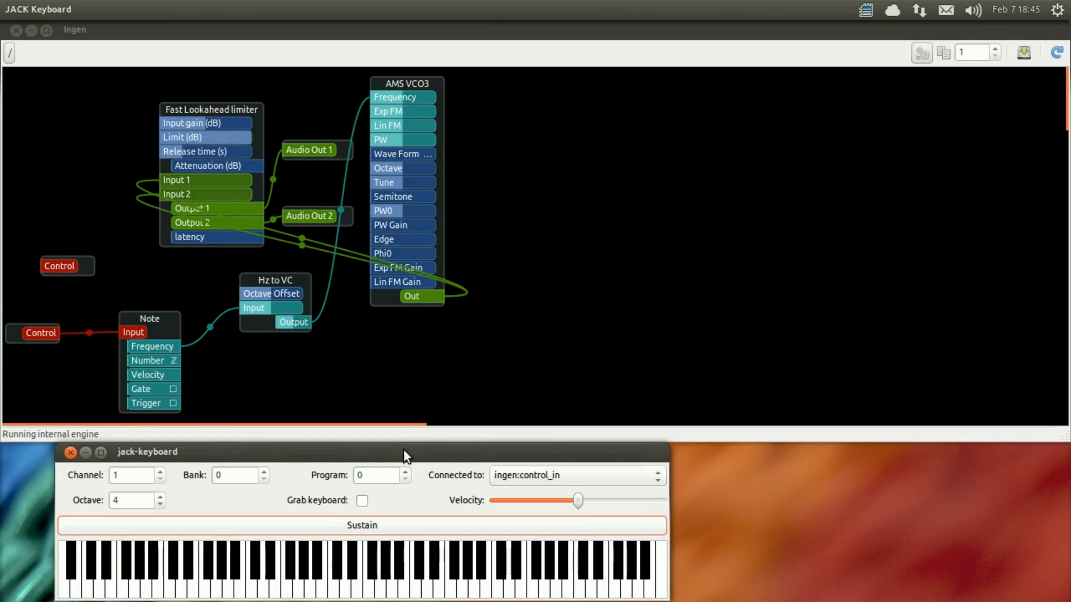
# Step: Wire Hz to VC's Output into the AMS VCO3 Frequency input
pyautogui.click(366, 573)
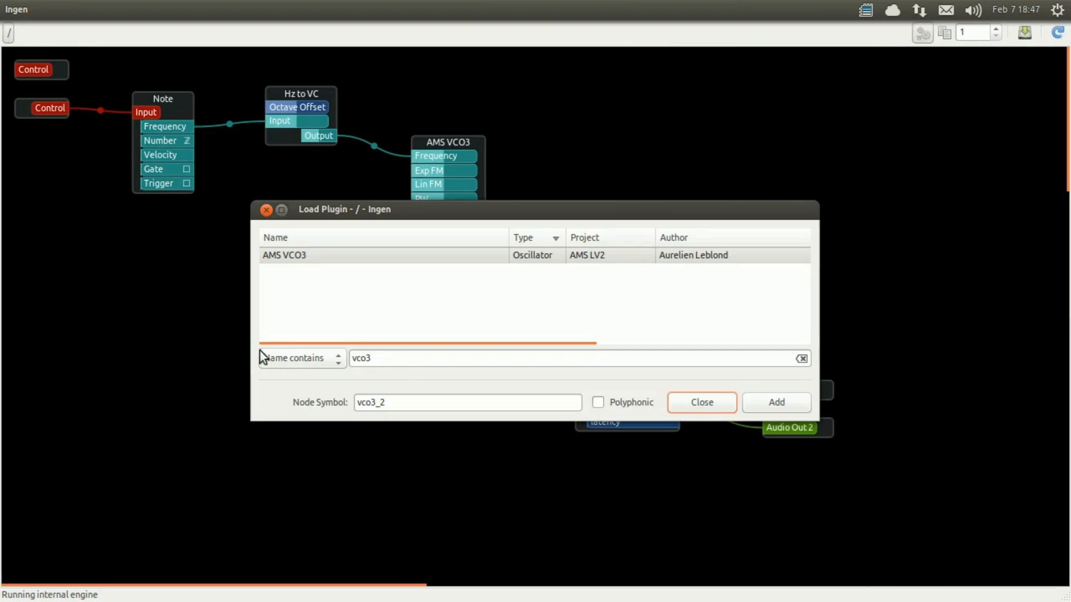
# Step: Add an AMS VCA Lin amplifier and disconnect VCO3's direct link to the limiter
pyautogui.write('vca')
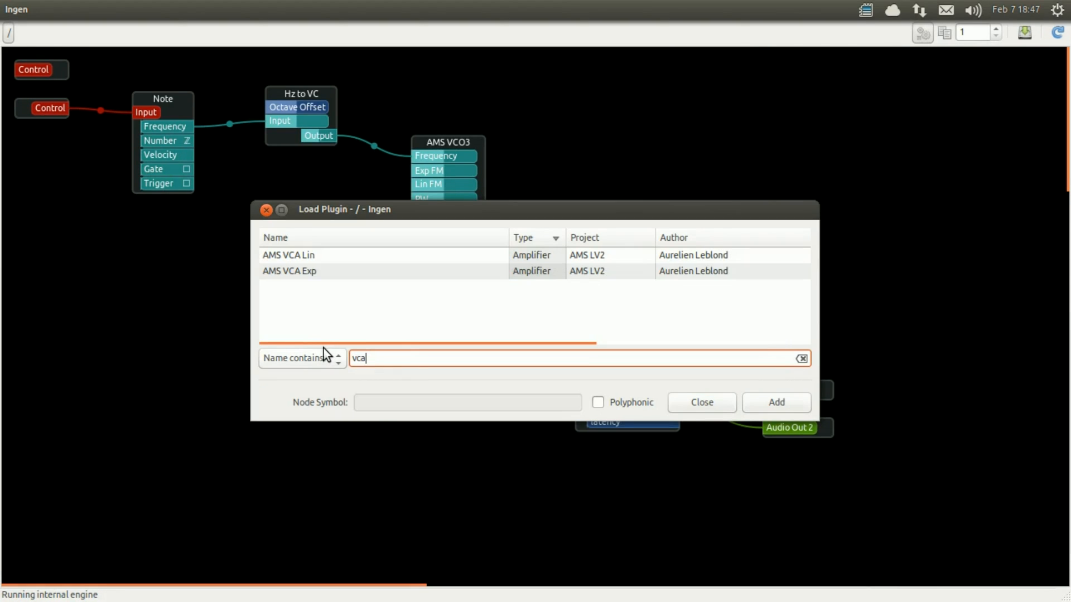
pyautogui.moveTo(327, 275)
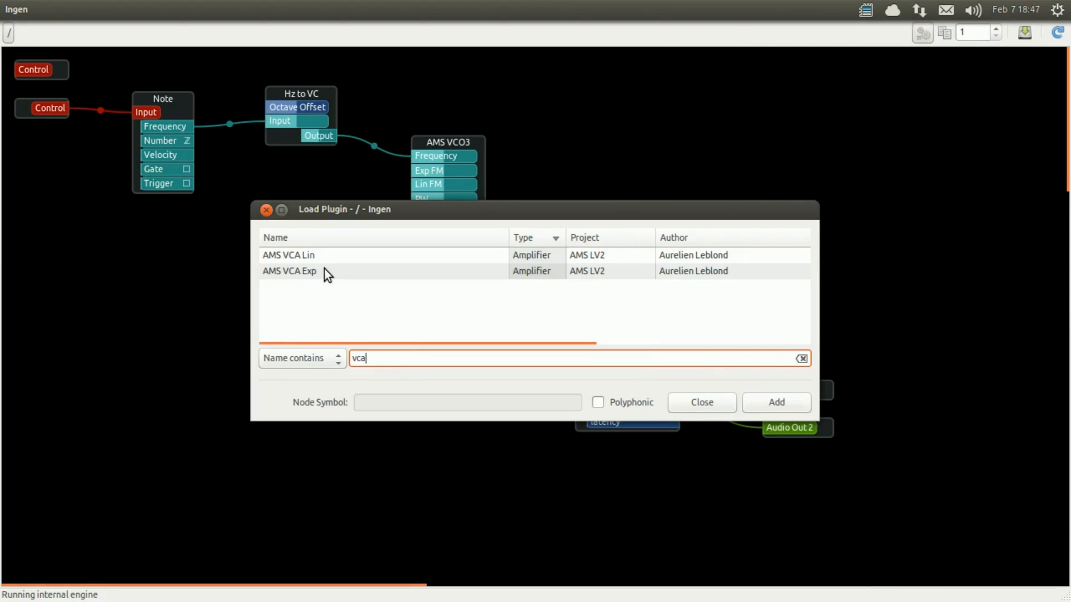
pyautogui.click(776, 403)
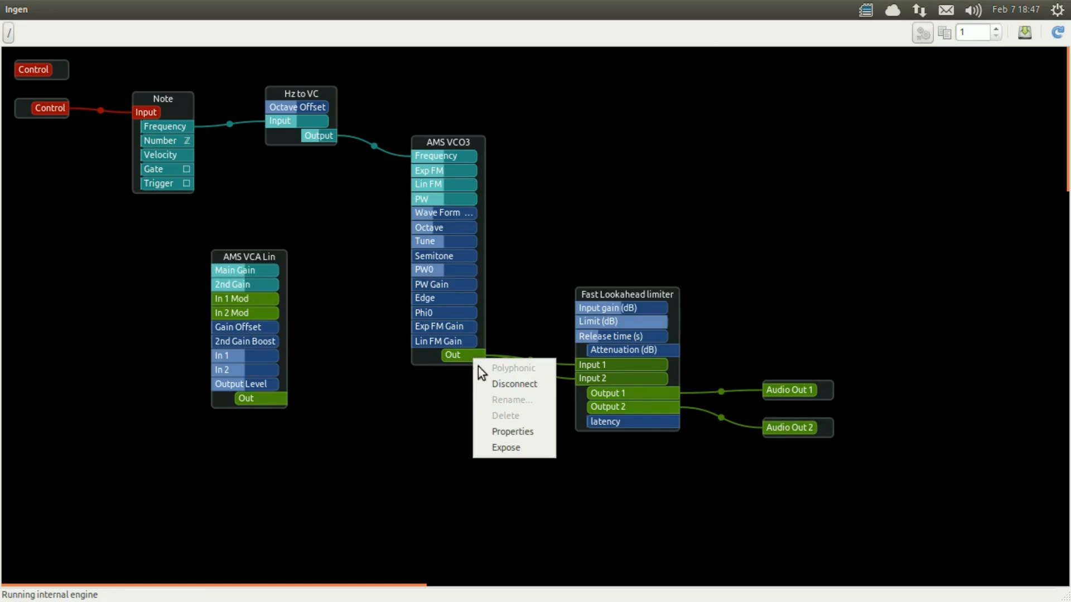
pyautogui.click(487, 365)
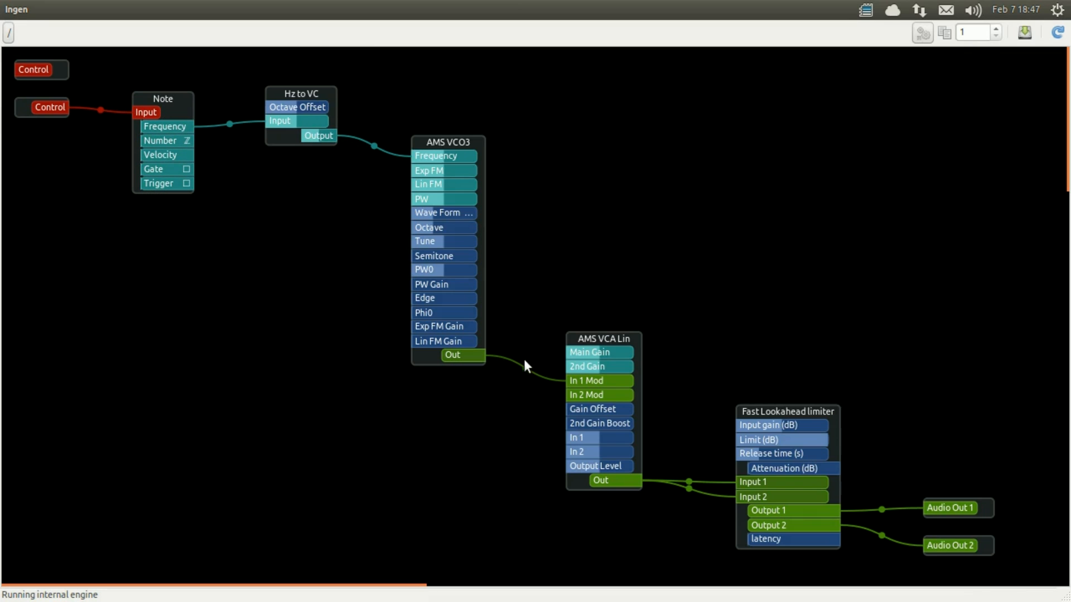
pyautogui.moveTo(554, 325)
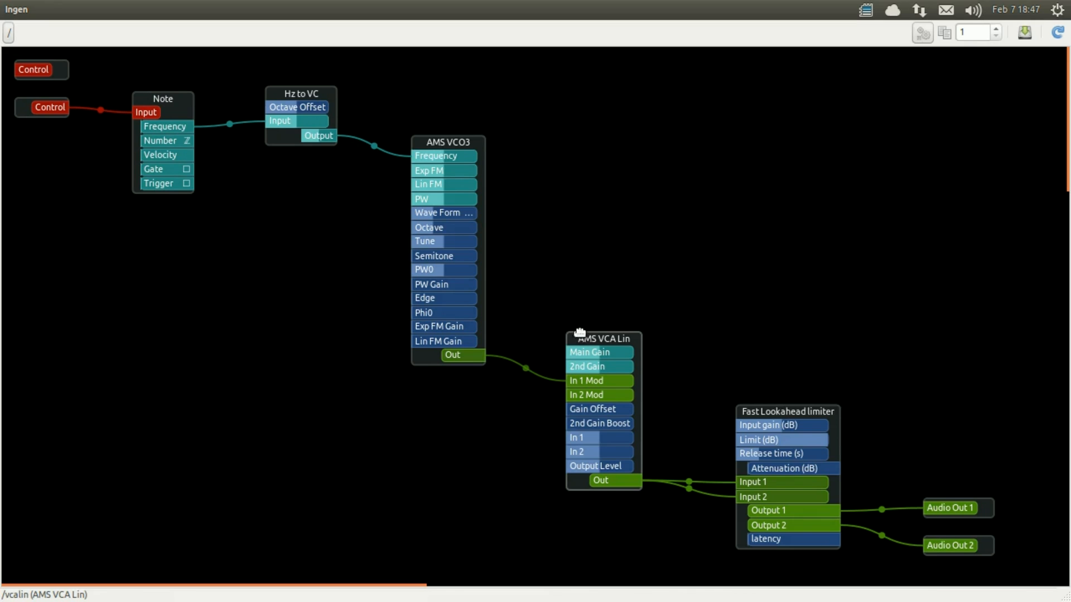
# Step: Adjust the AMS VCA Lin's gain offset in its settings panel
pyautogui.doubleClick(601, 339)
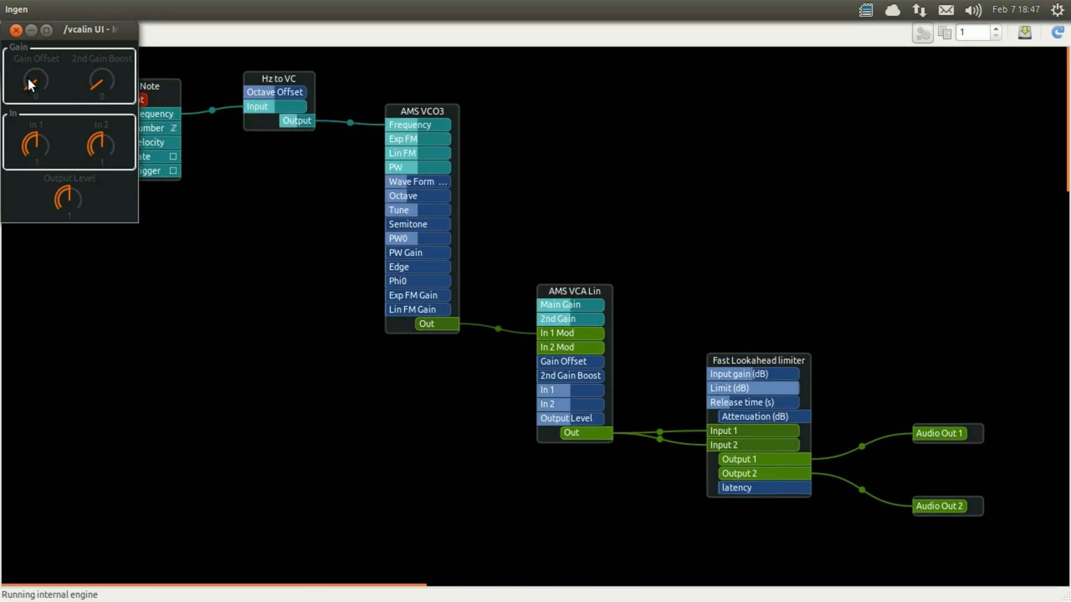
pyautogui.moveTo(33, 86); pyautogui.dragTo(32, 92)
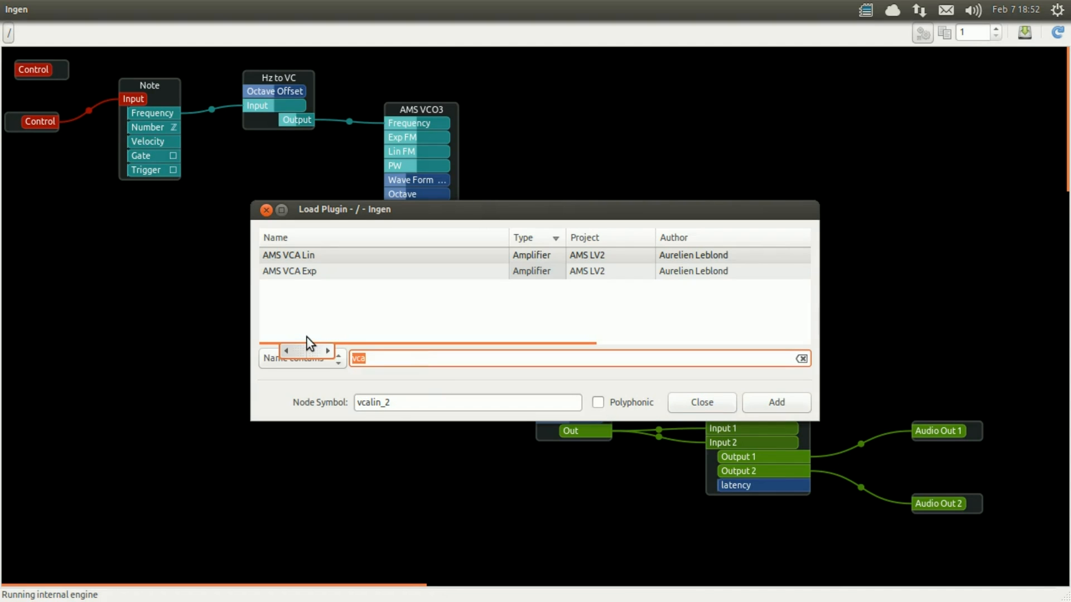
# Step: Add an AMS Envelope module by filtering plugins for 'env'
pyautogui.write('env')
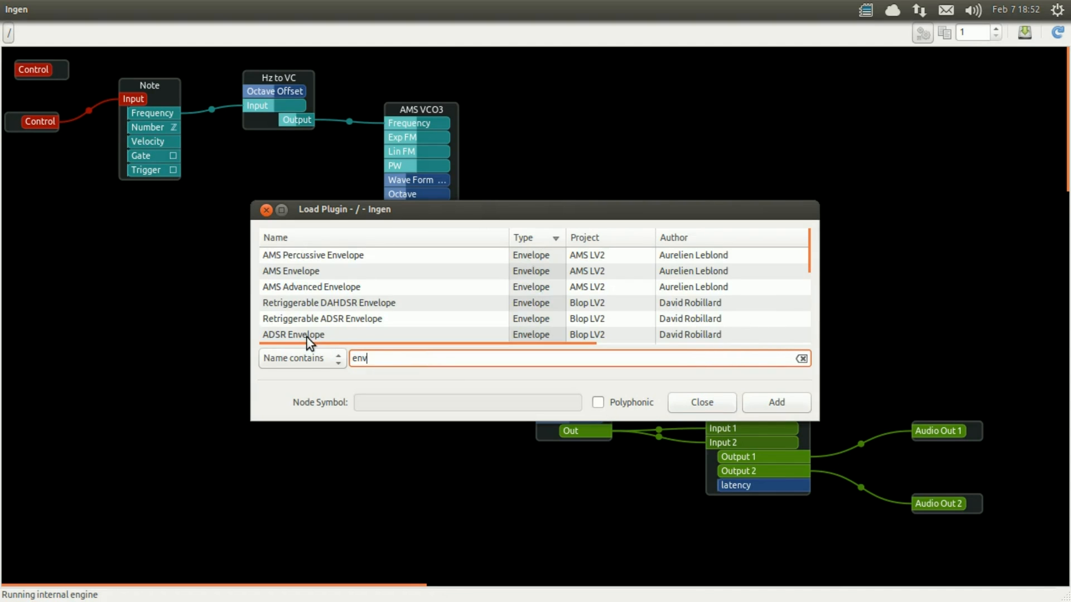
pyautogui.click(290, 271)
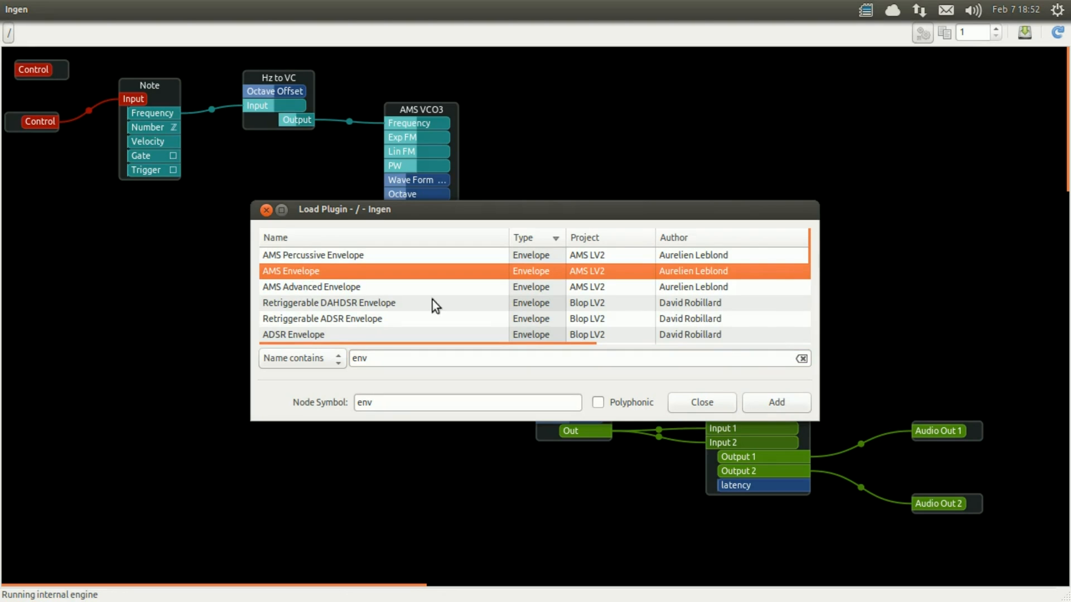
pyautogui.click(775, 403)
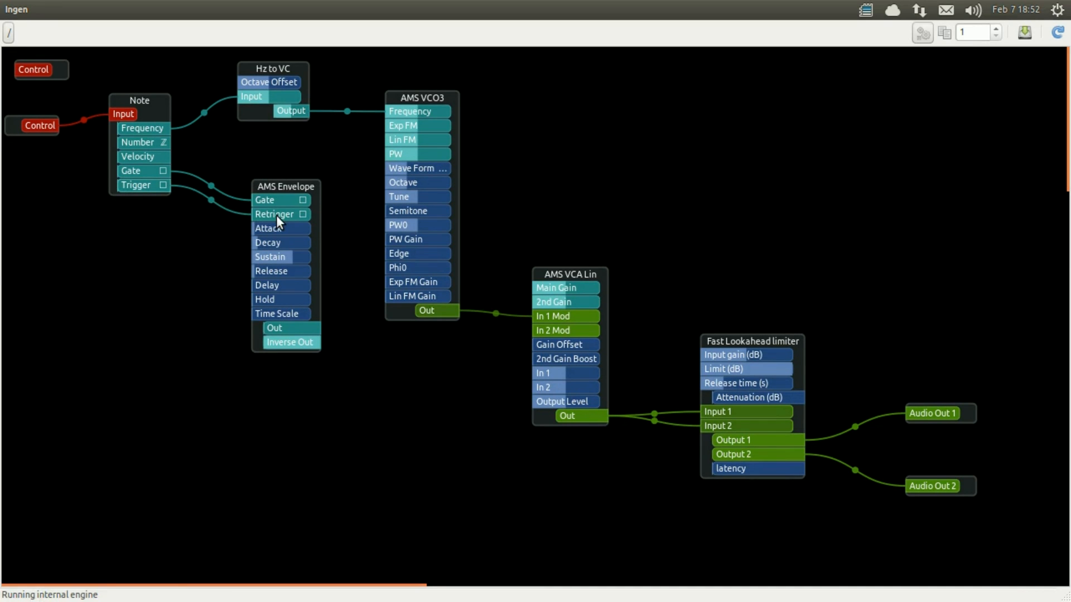
# Step: Wire AMS Envelope Out to the VCA's Main Gain and test a note on jack-keyboard
pyautogui.click(274, 328)
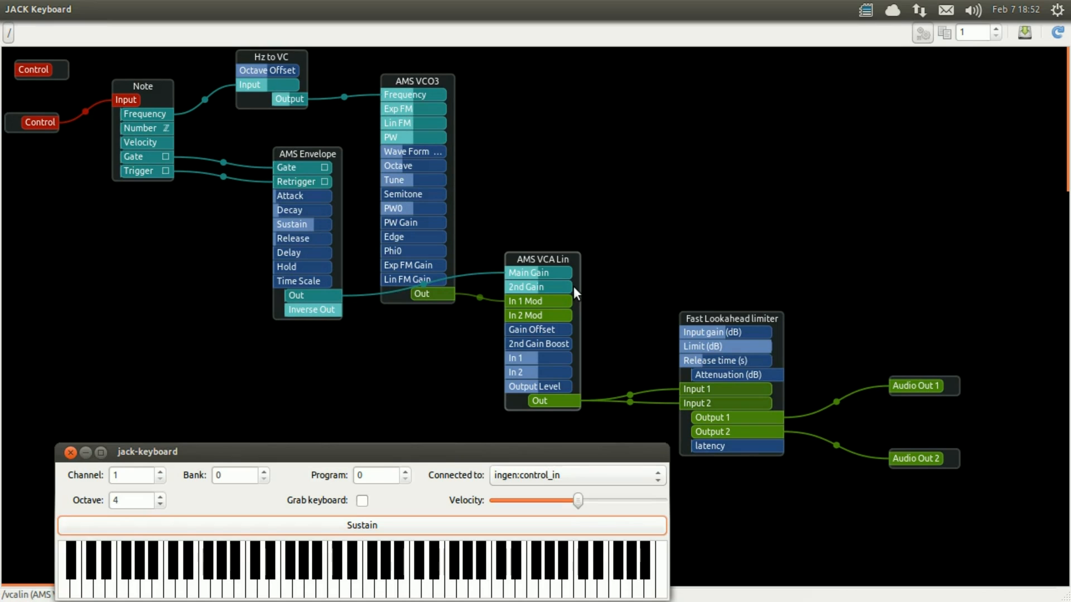
pyautogui.click(378, 580)
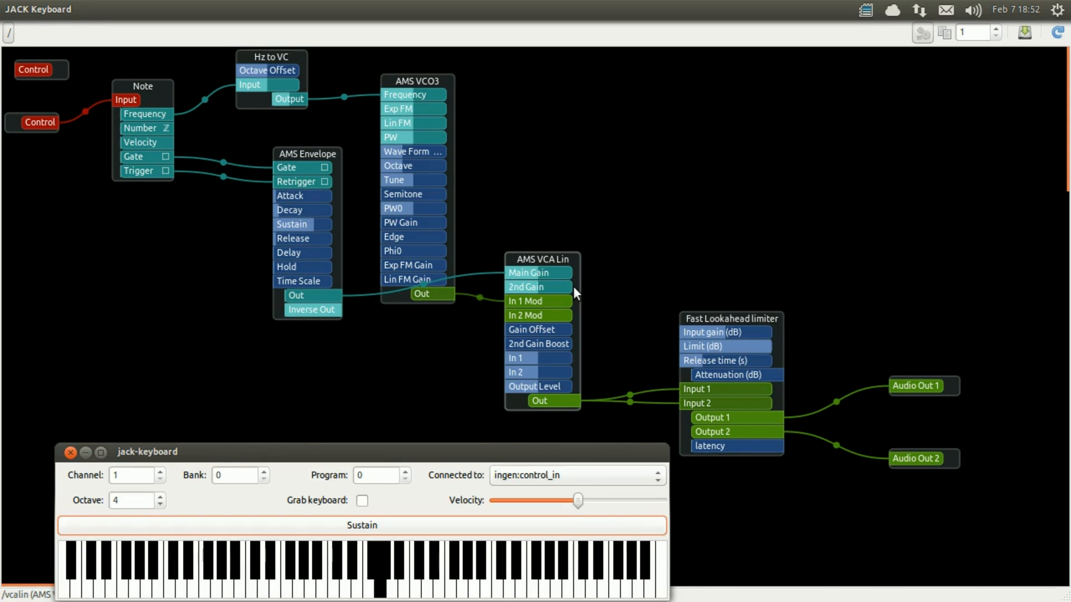
pyautogui.rightClick(136, 335)
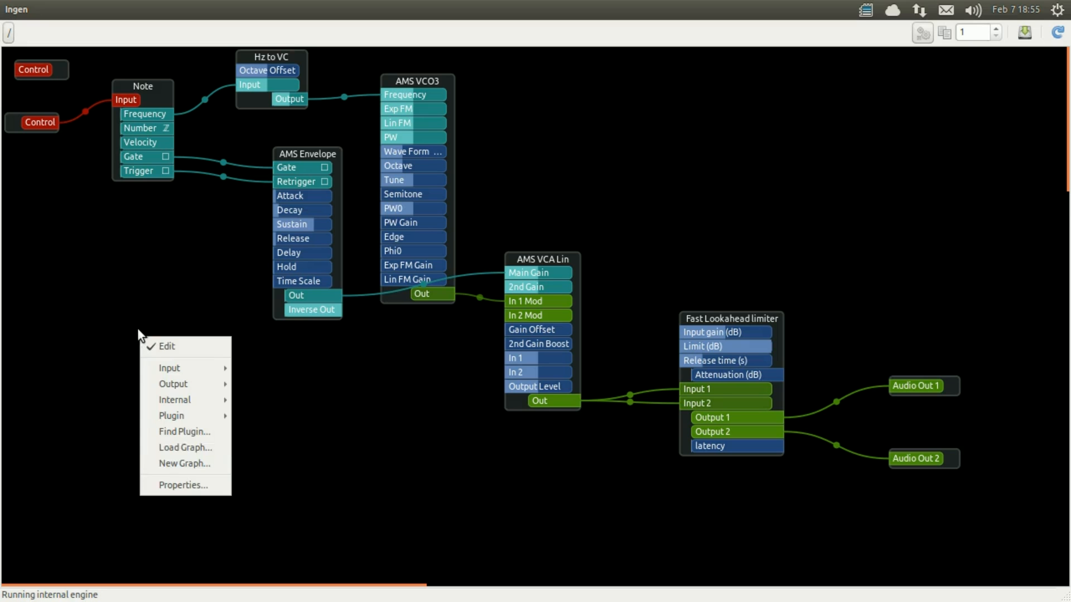
# Step: Add an AMS VCF filter by filtering plugins for 'vcf'
pyautogui.click(184, 432)
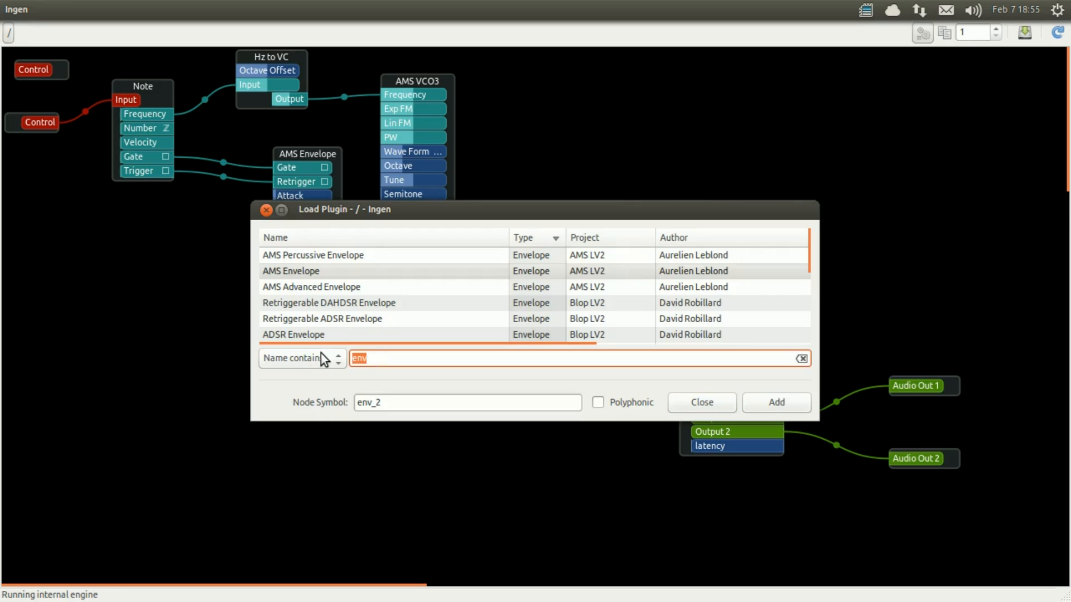
pyautogui.write('vcf')
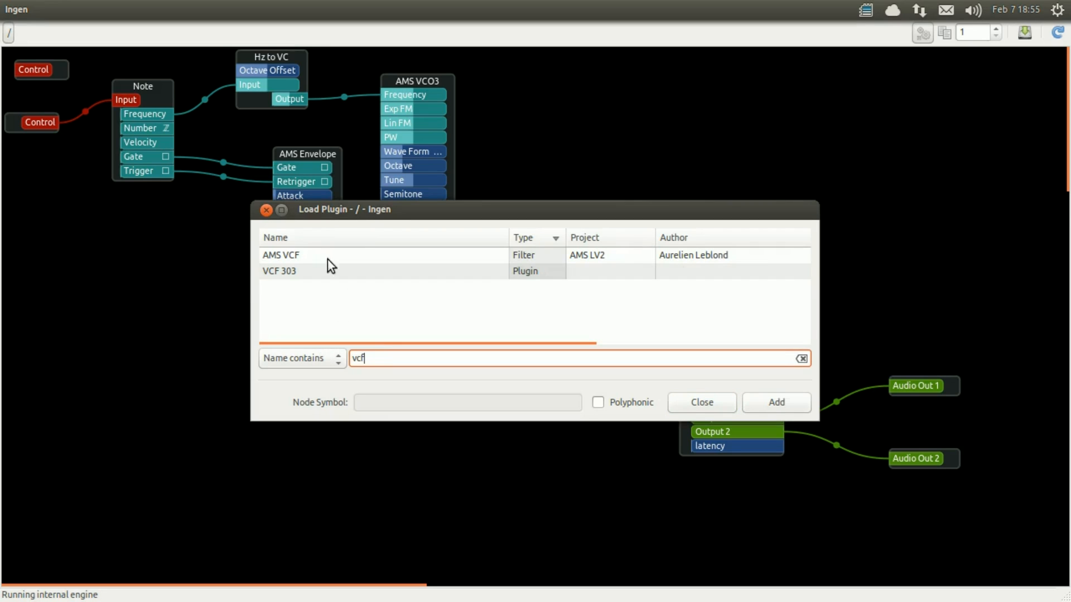
pyautogui.click(280, 254)
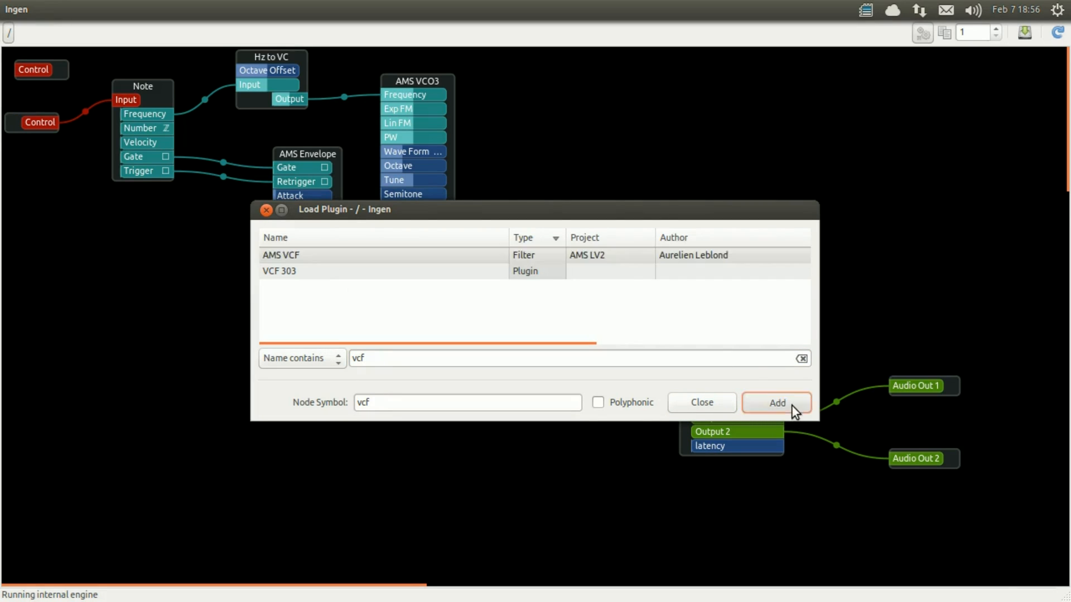
pyautogui.click(776, 403)
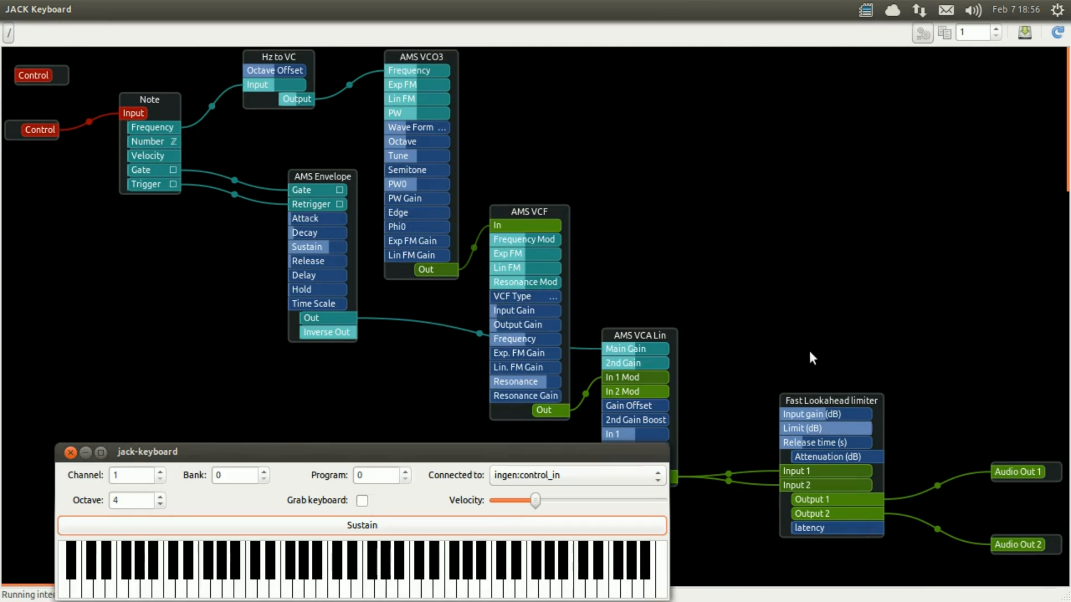
pyautogui.moveTo(330, 596)
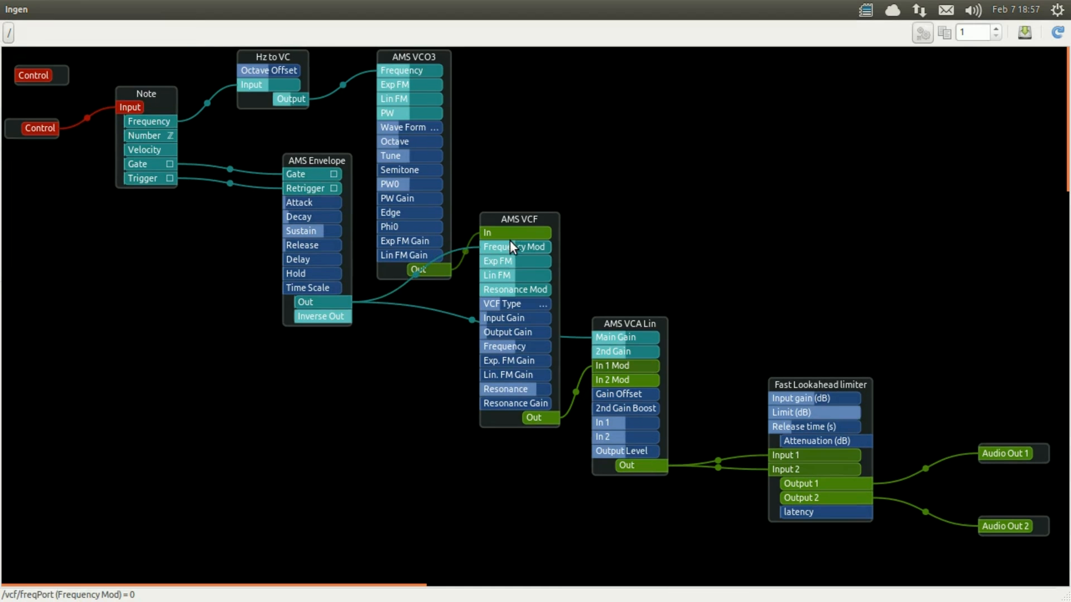
# Step: Shape the AMS Envelope with Time Scale 2.55, Attack 0.32 and Release 0.35
pyautogui.doubleClick(315, 160)
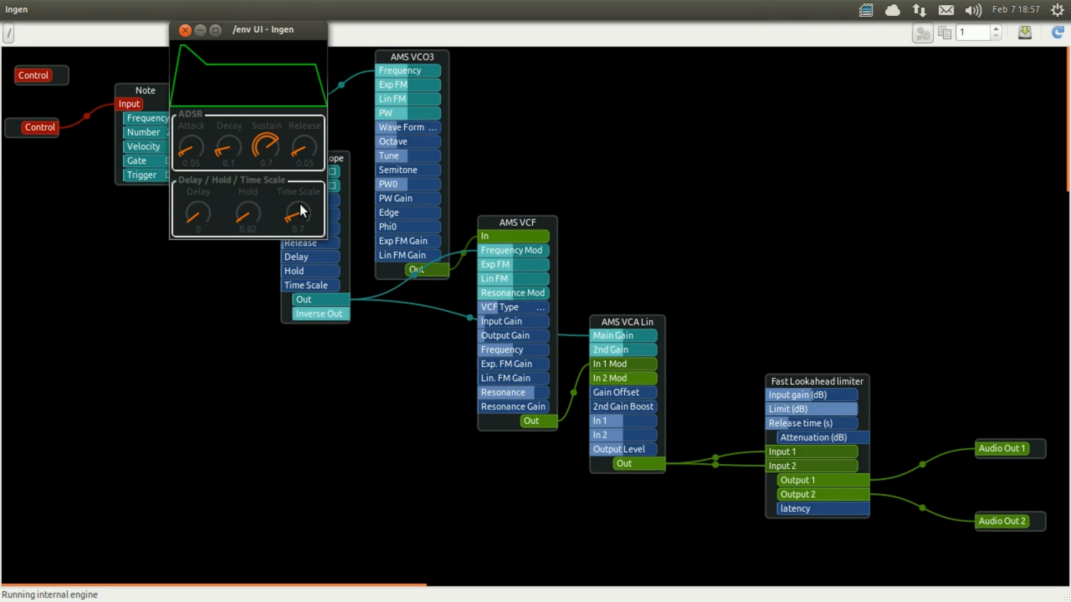
pyautogui.moveTo(299, 215); pyautogui.dragTo(303, 205)
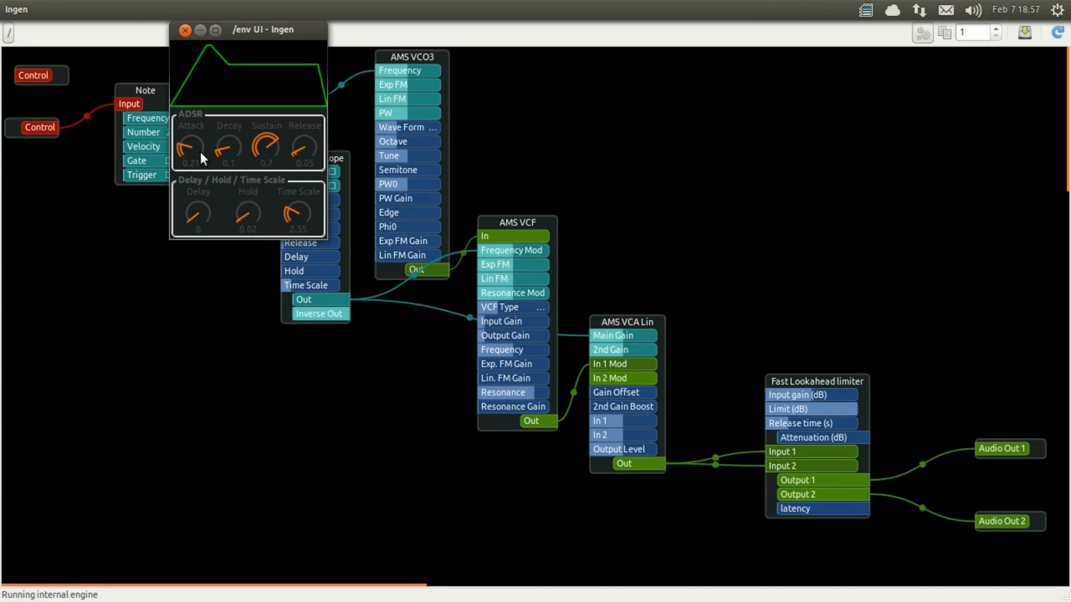
pyautogui.moveTo(190, 145); pyautogui.dragTo(190, 136)
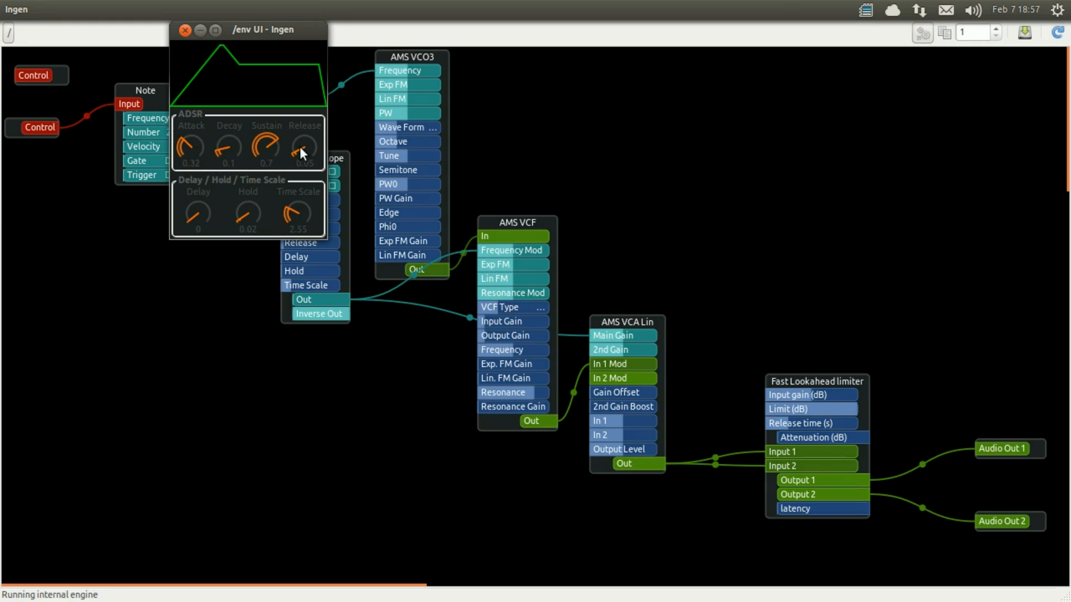
pyautogui.moveTo(300, 148); pyautogui.dragTo(303, 144)
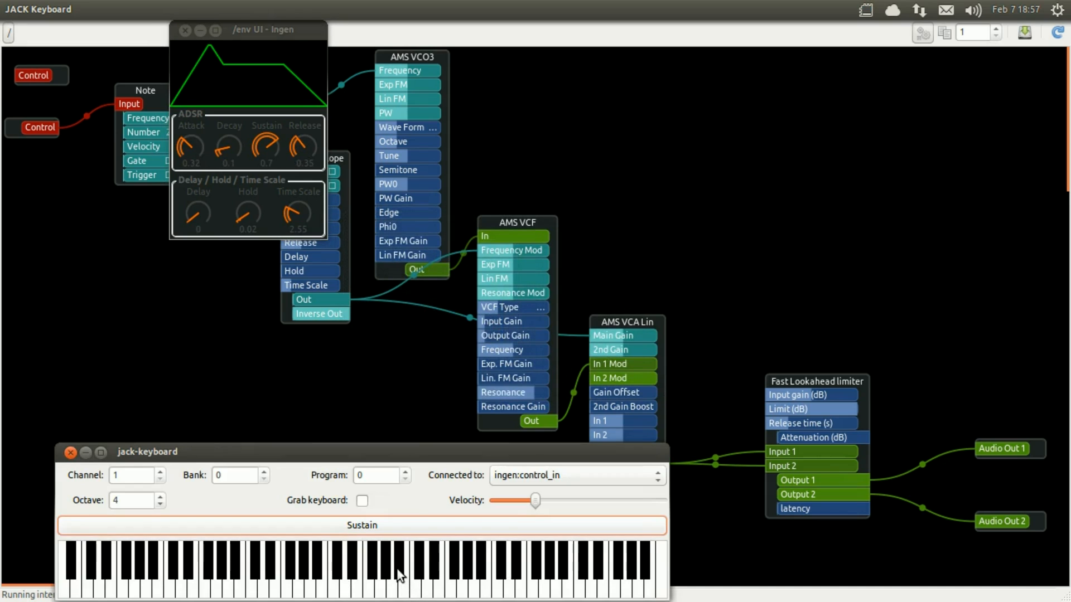
pyautogui.click(331, 577)
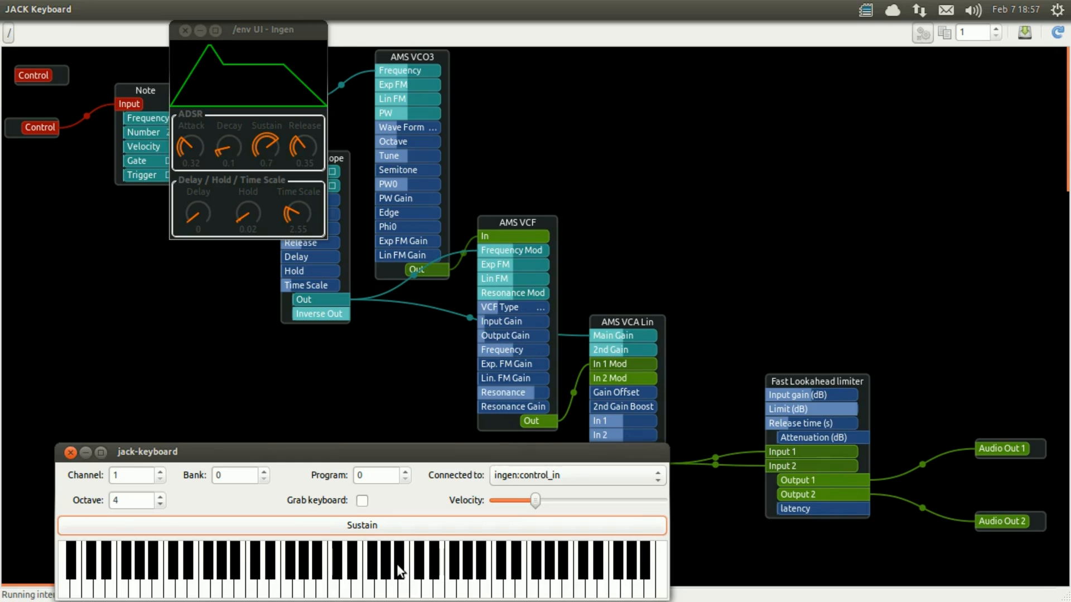
pyautogui.click(445, 567)
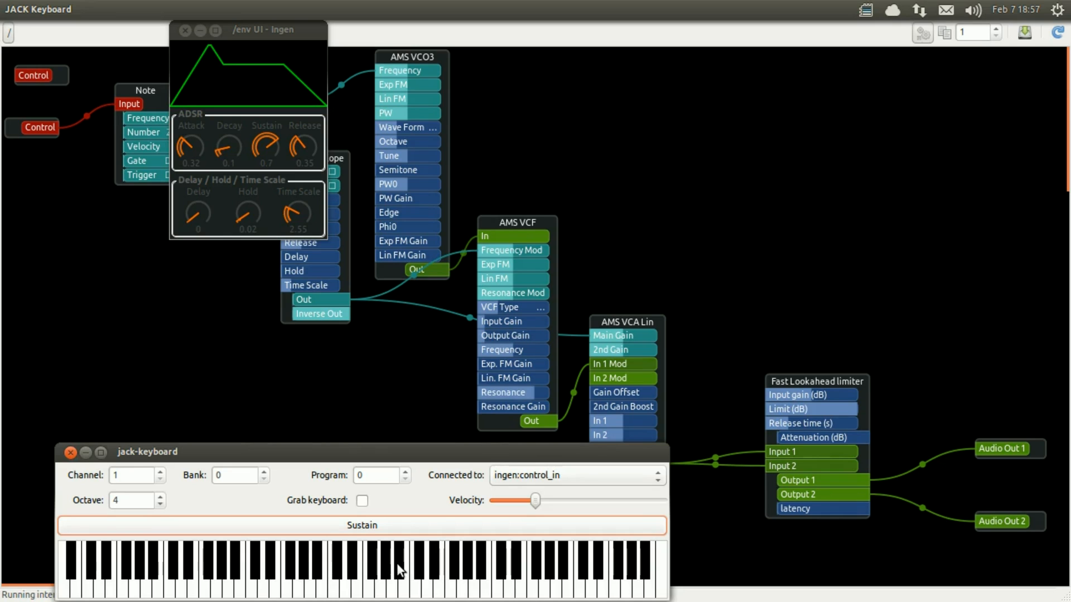
pyautogui.click(425, 560)
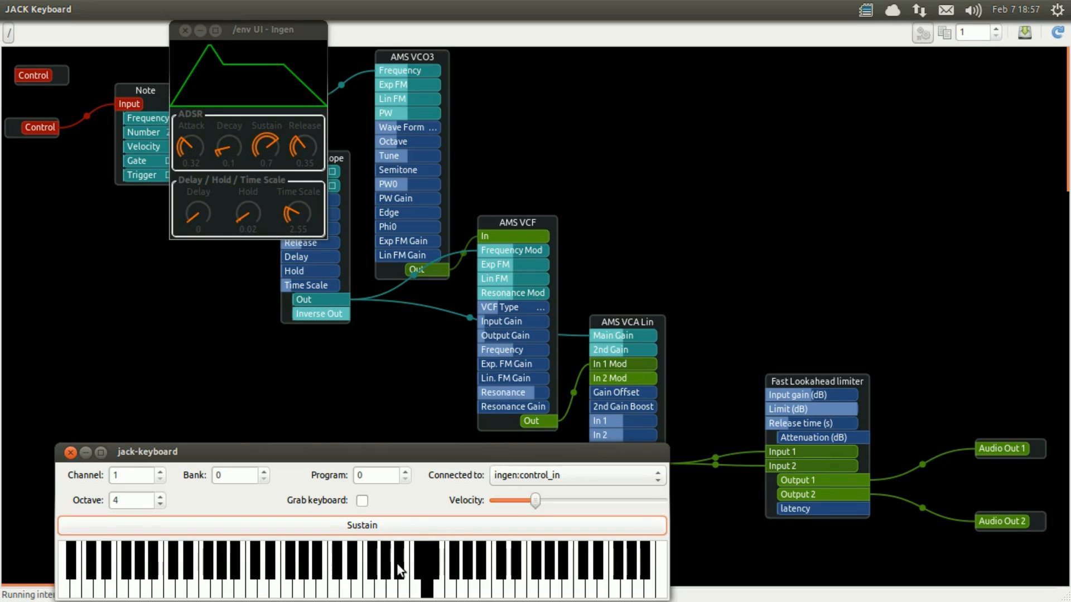
pyautogui.moveTo(626, 329)
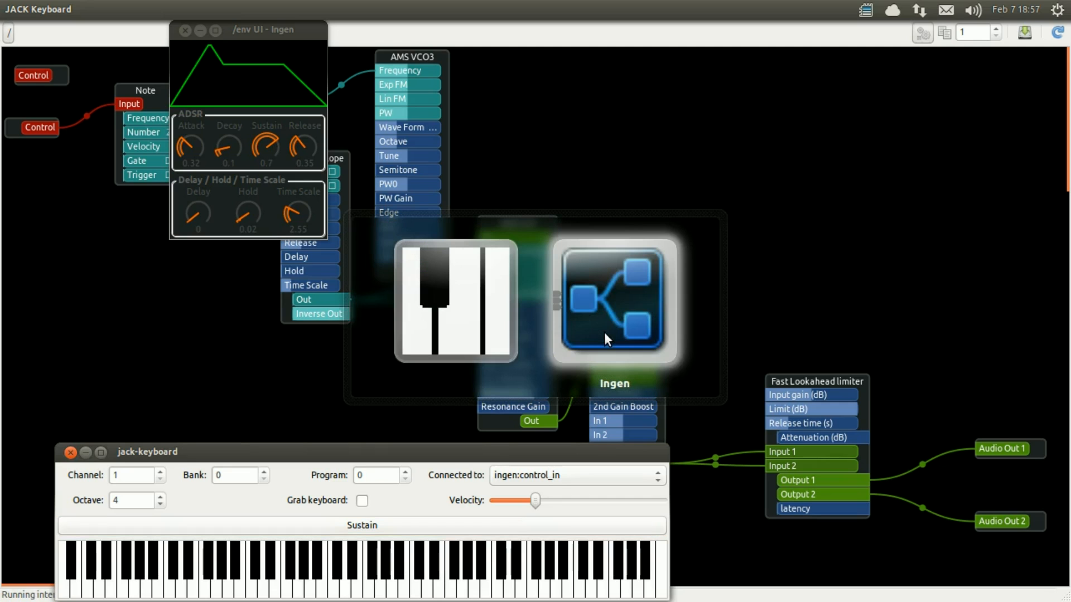
# Step: Bring up the AMS VCF panel and its Filter Type choice, currently Bandpass I
pyautogui.doubleClick(613, 302)
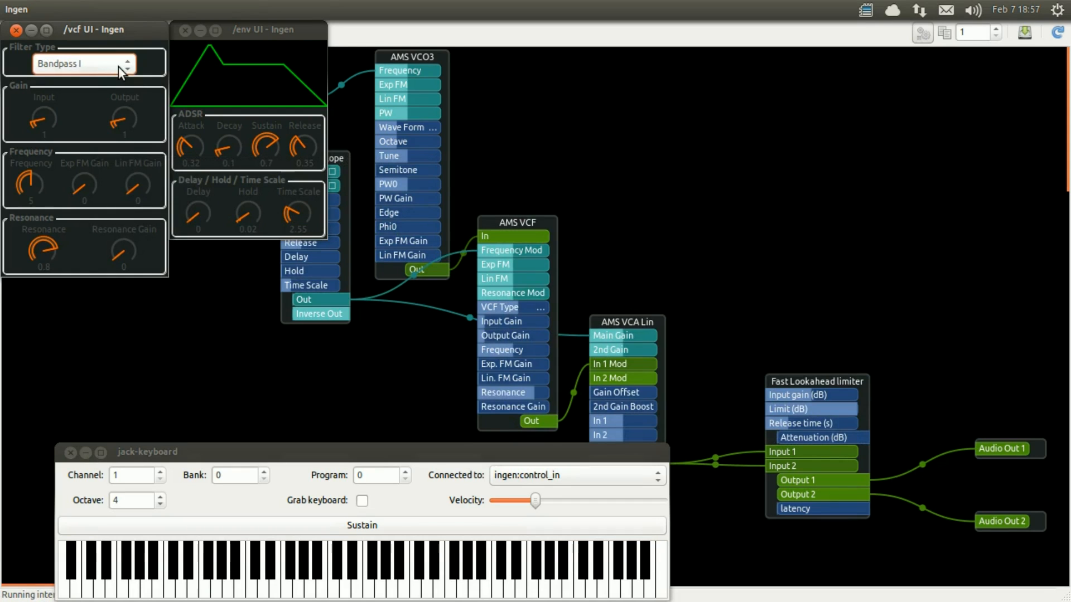
pyautogui.click(71, 63)
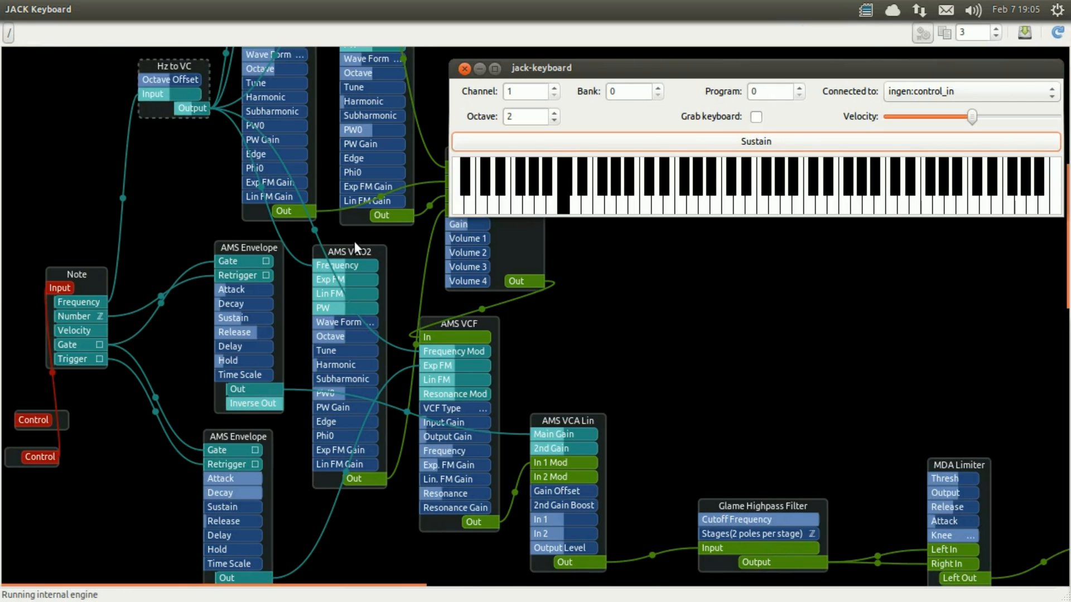
pyautogui.click(562, 199)
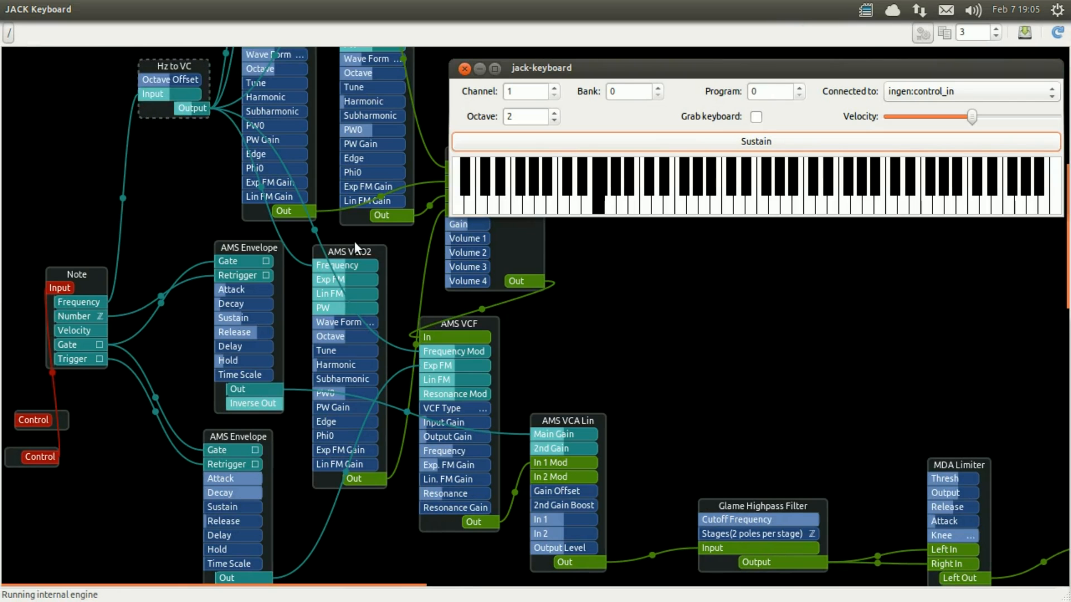
pyautogui.click(592, 198)
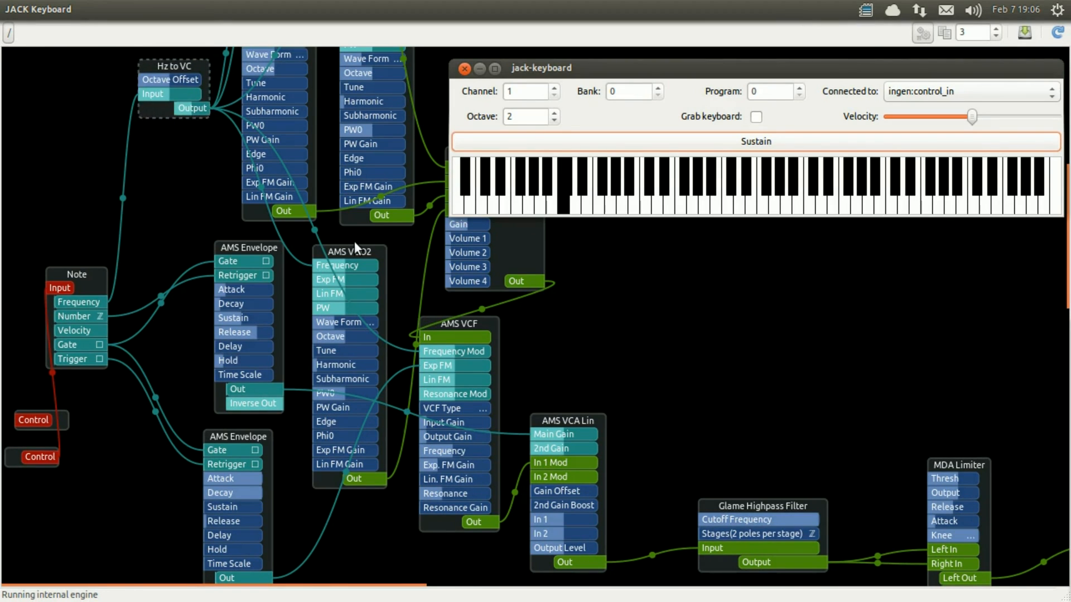
pyautogui.click(560, 202)
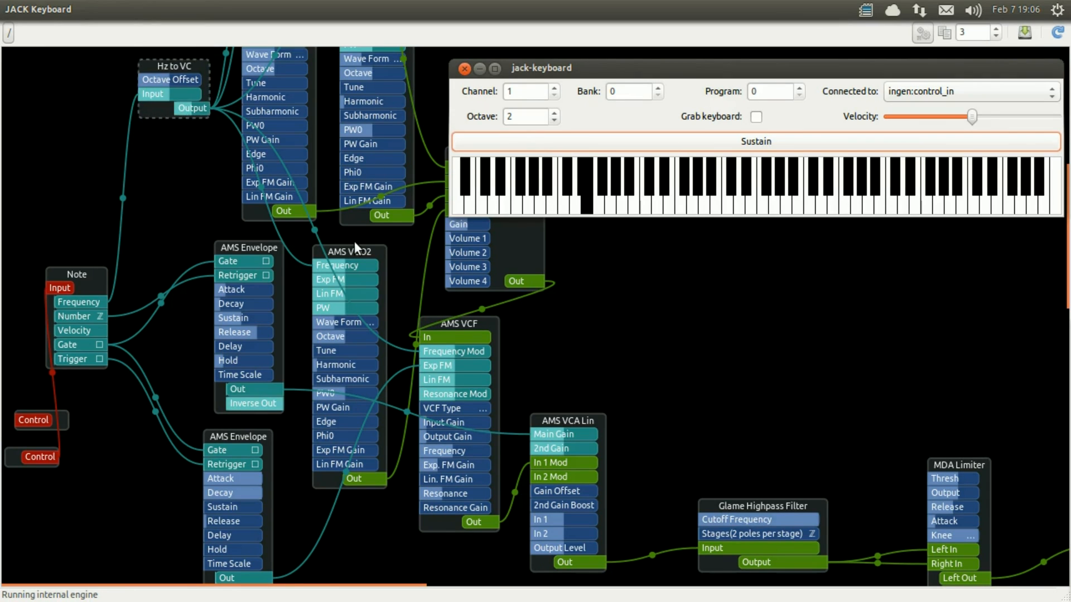
pyautogui.click(602, 191)
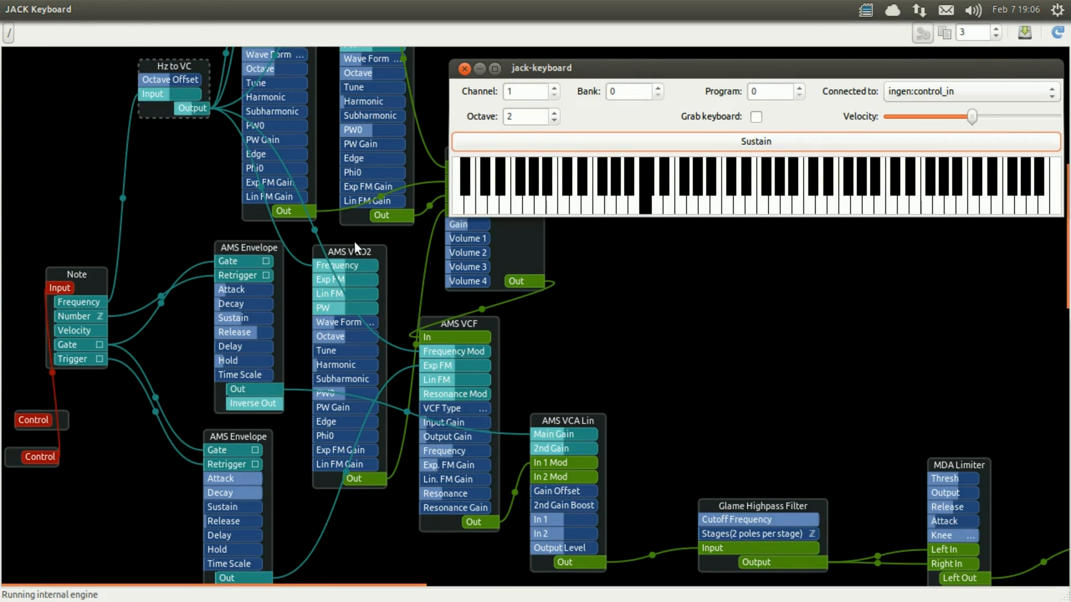
pyautogui.click(676, 202)
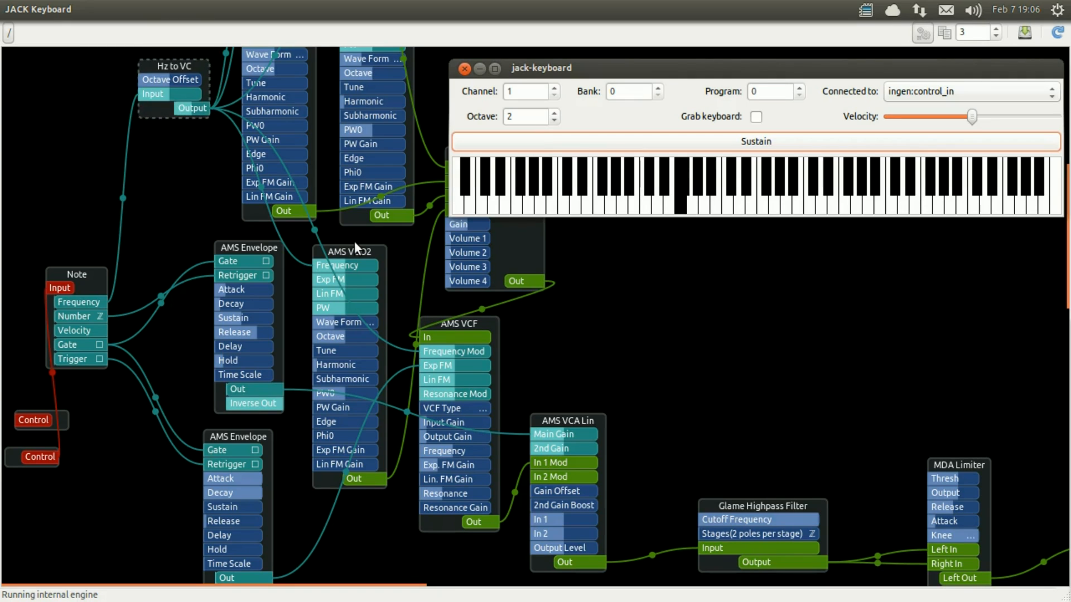
pyautogui.click(672, 190)
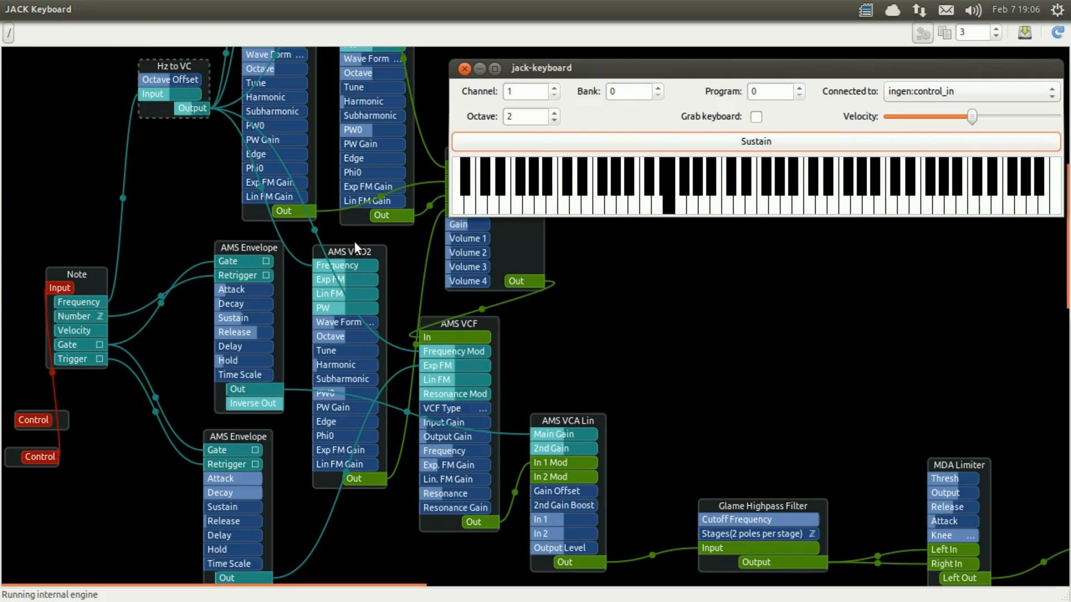